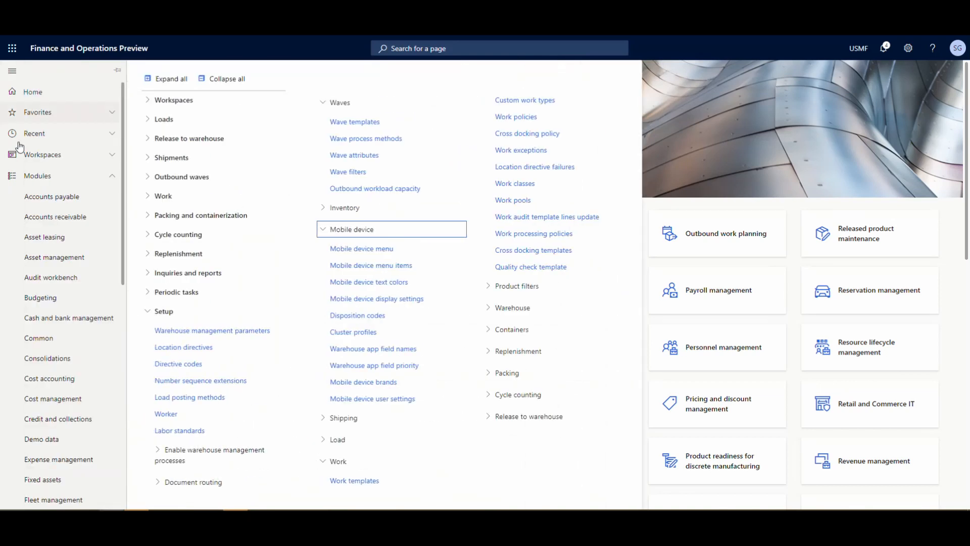
mouse_move(371, 265)
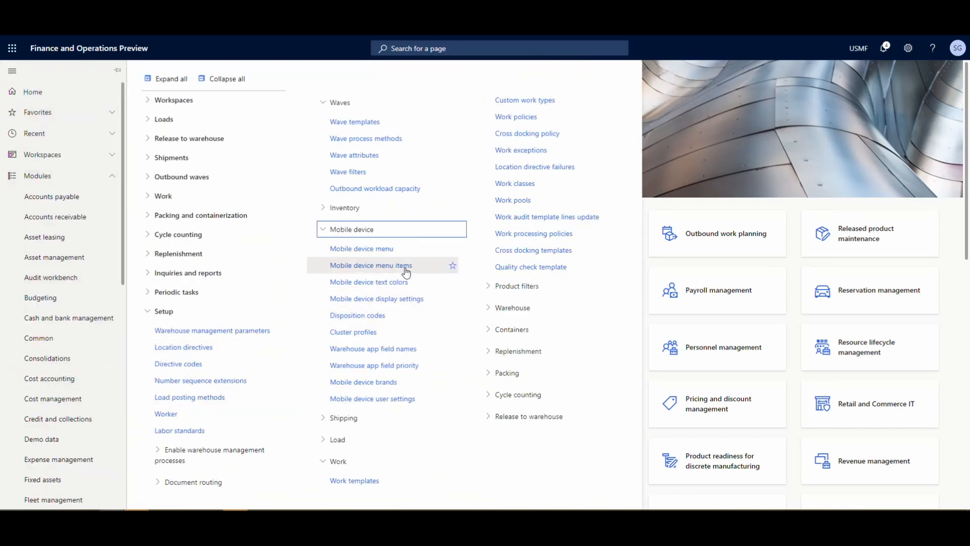
- Review the Movement mobile device menu item's work creation process
left_click(12, 91)
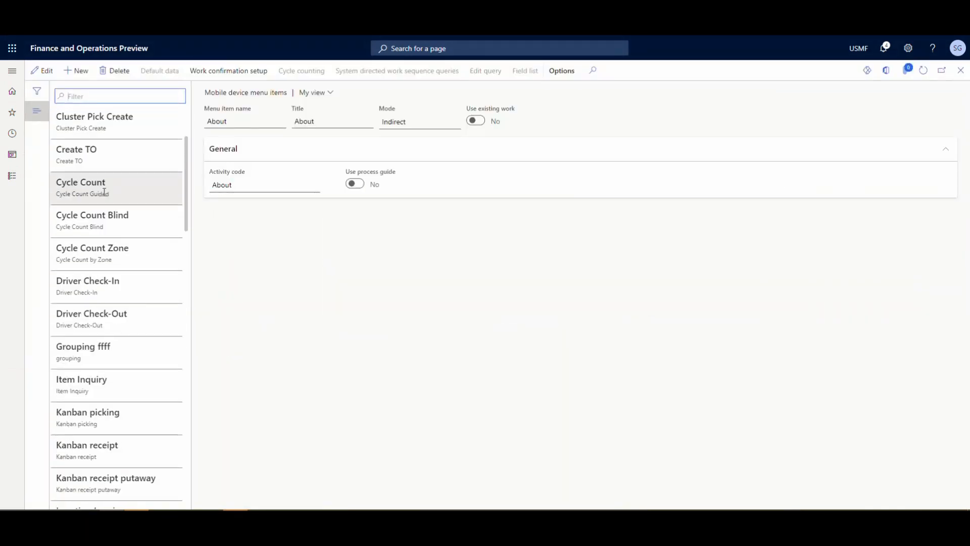
scroll("down", 3)
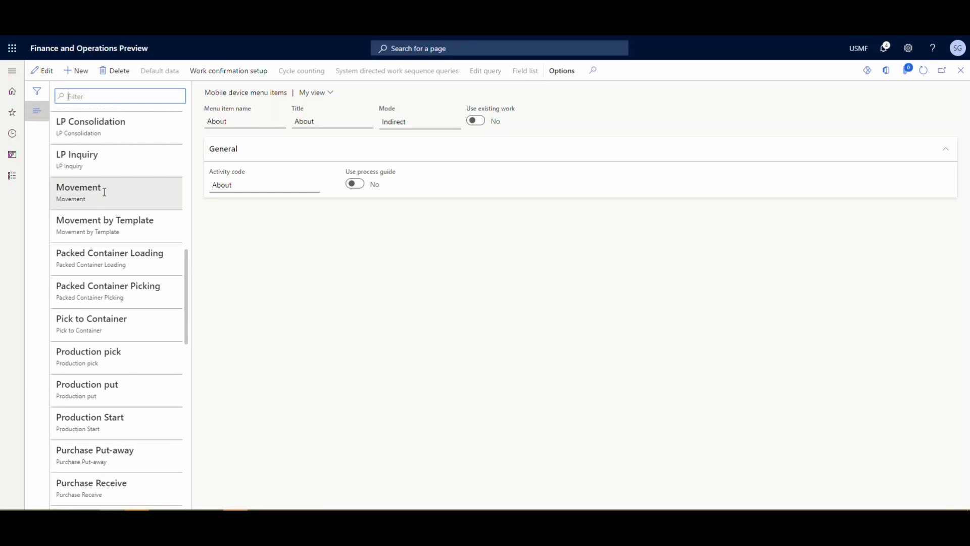
scroll("down", 3)
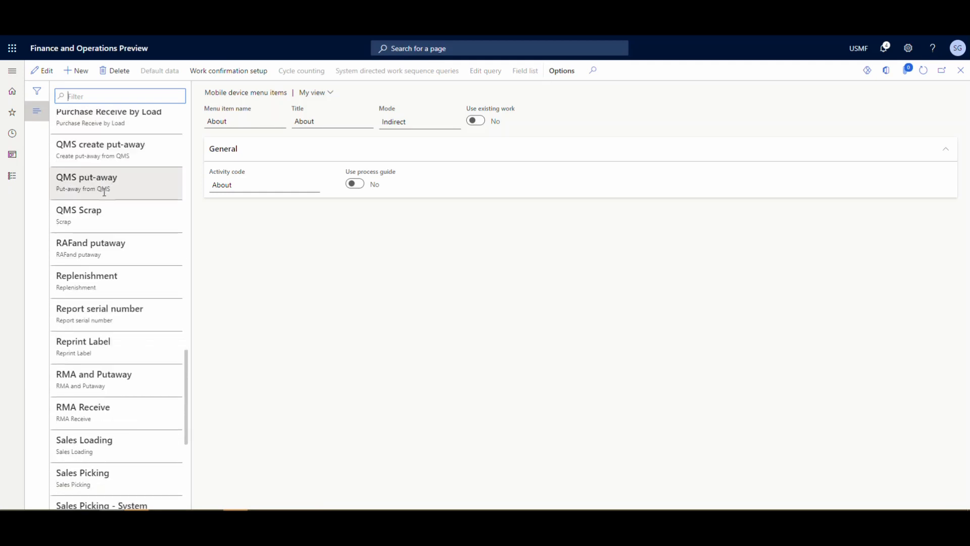
scroll("up", 3)
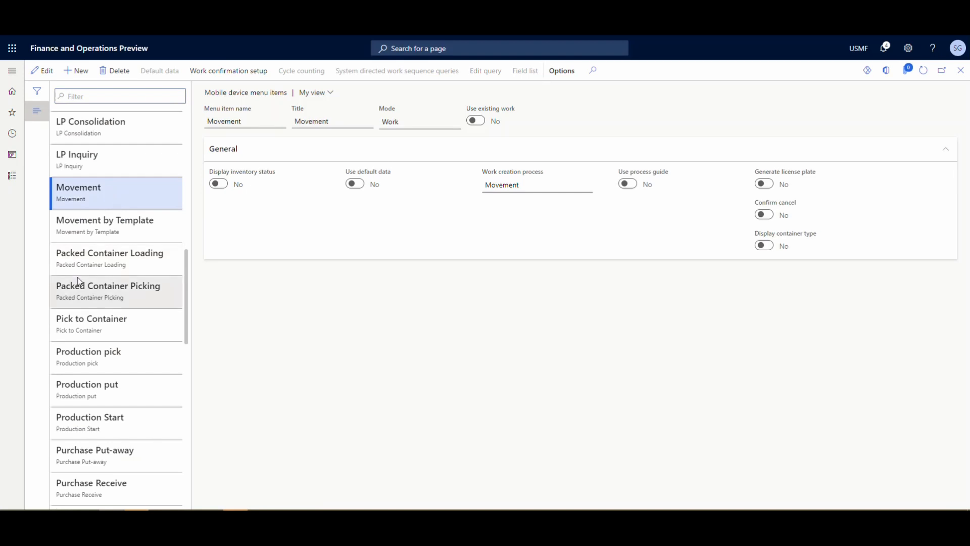
mouse_move(314, 135)
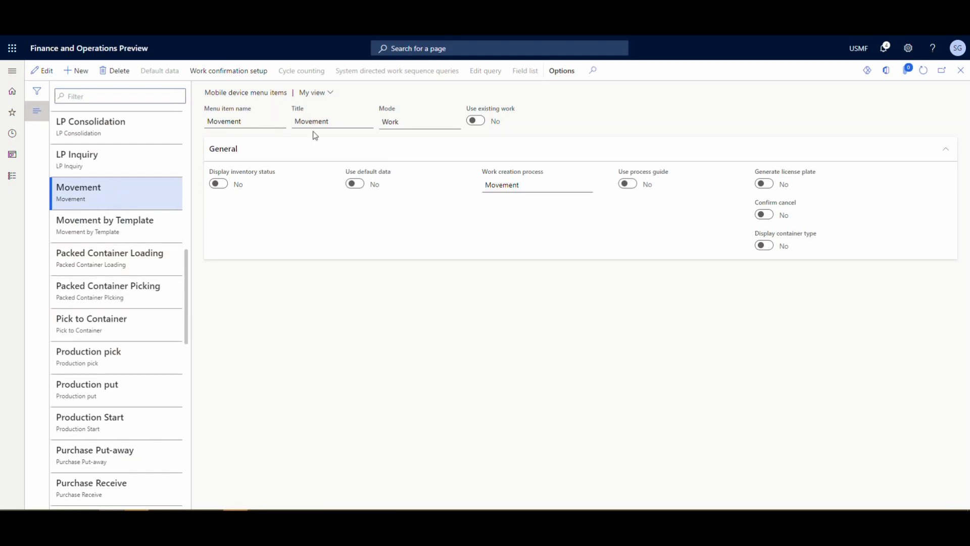
left_click(419, 121)
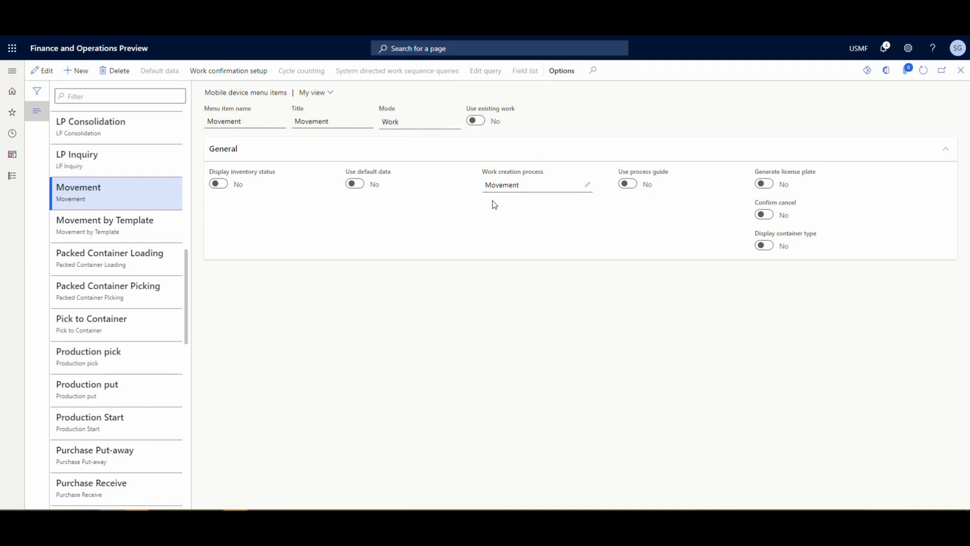
mouse_move(514, 213)
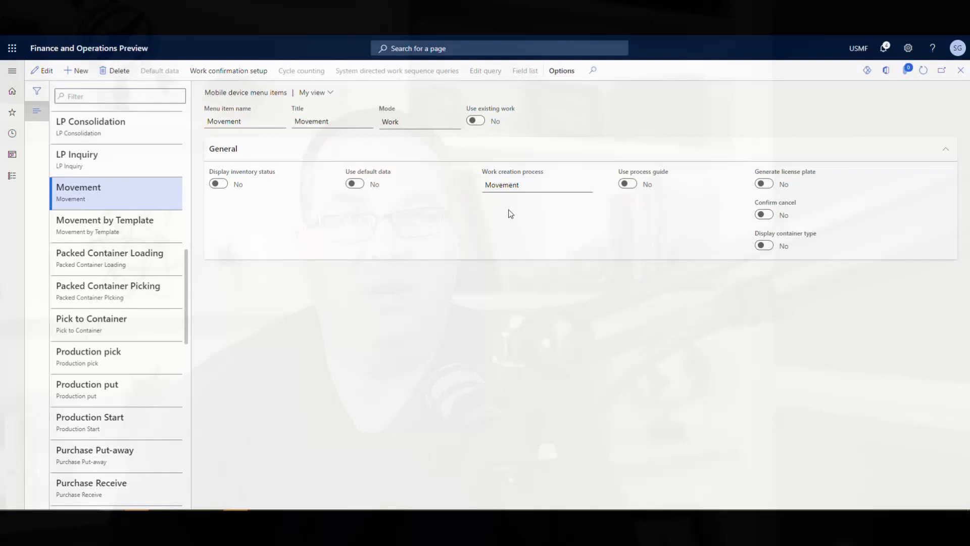
left_click(11, 91)
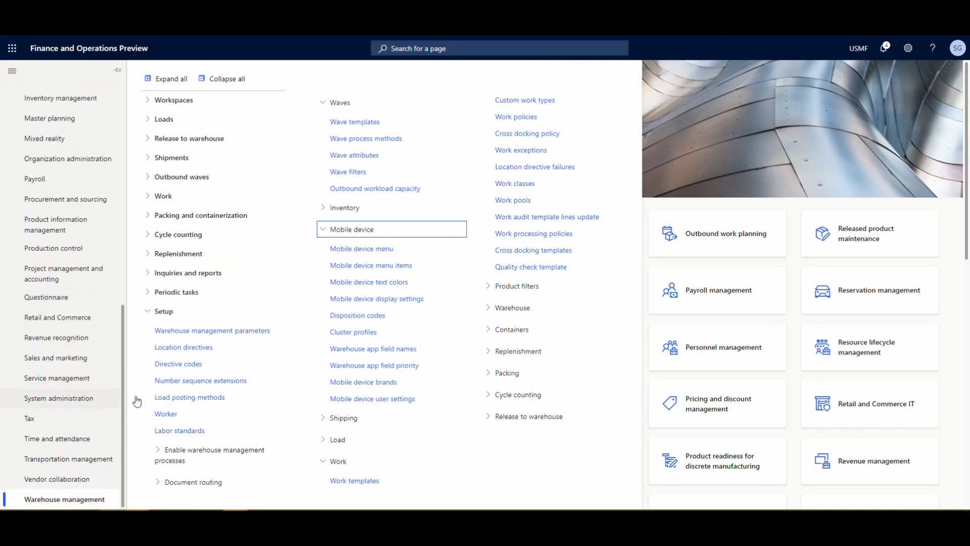
mouse_move(184, 347)
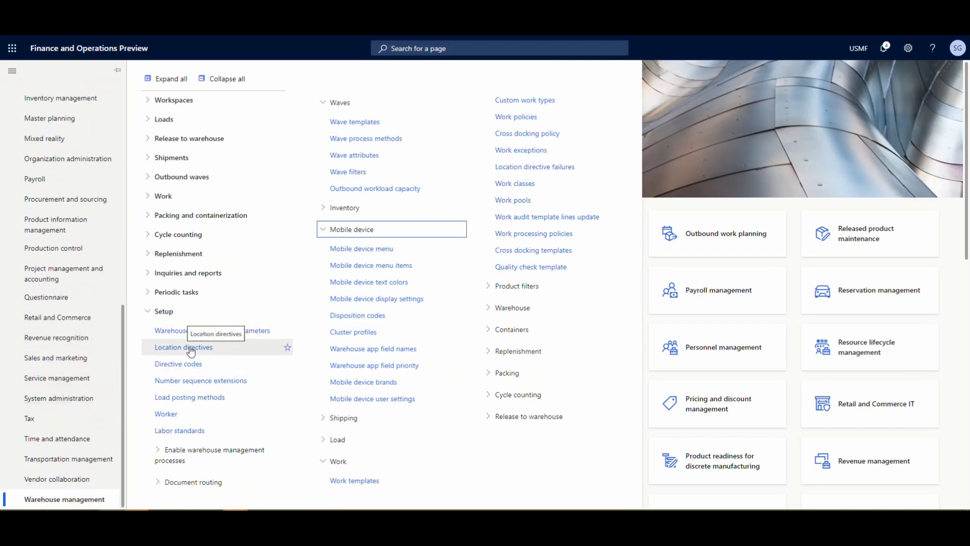
- Filter location directives to Inventory movement and view 24 Movement
left_click(184, 347)
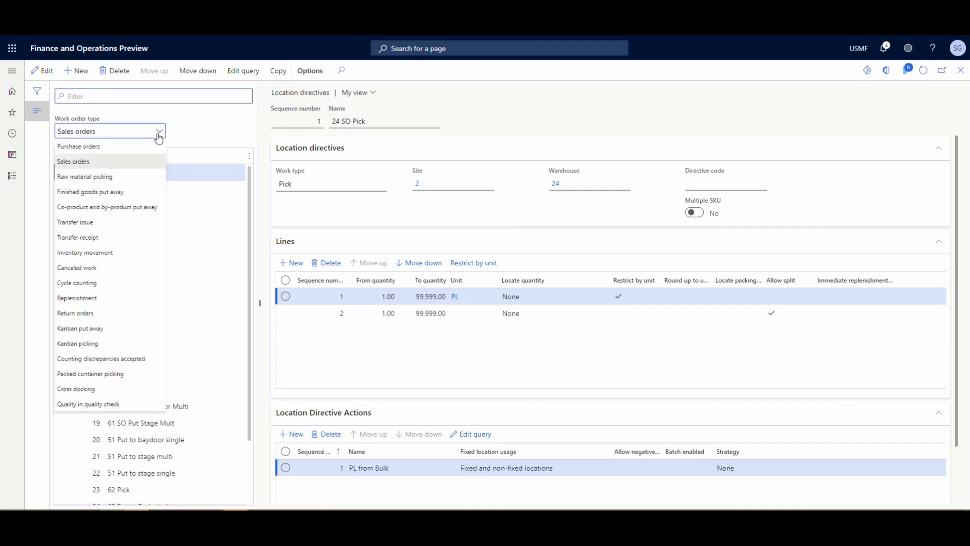
left_click(85, 253)
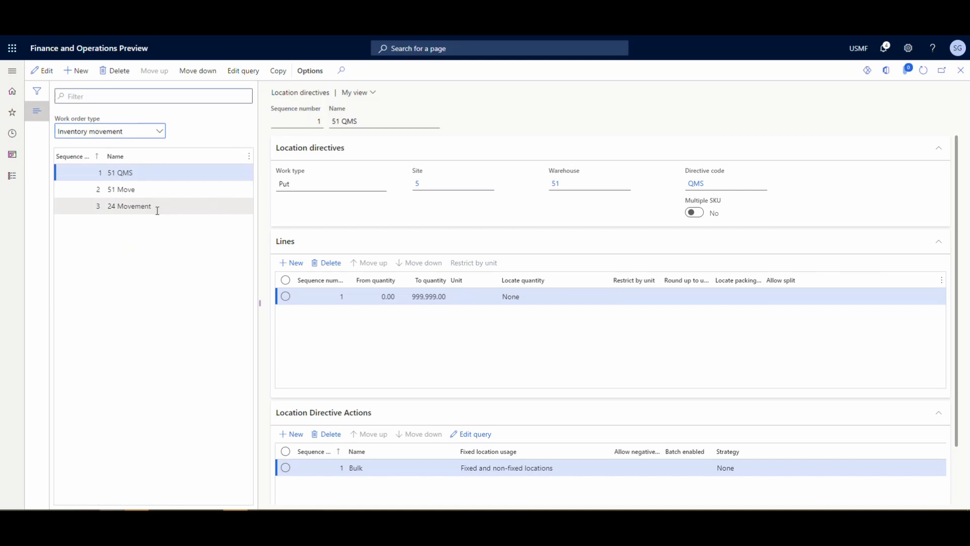
left_click(128, 206)
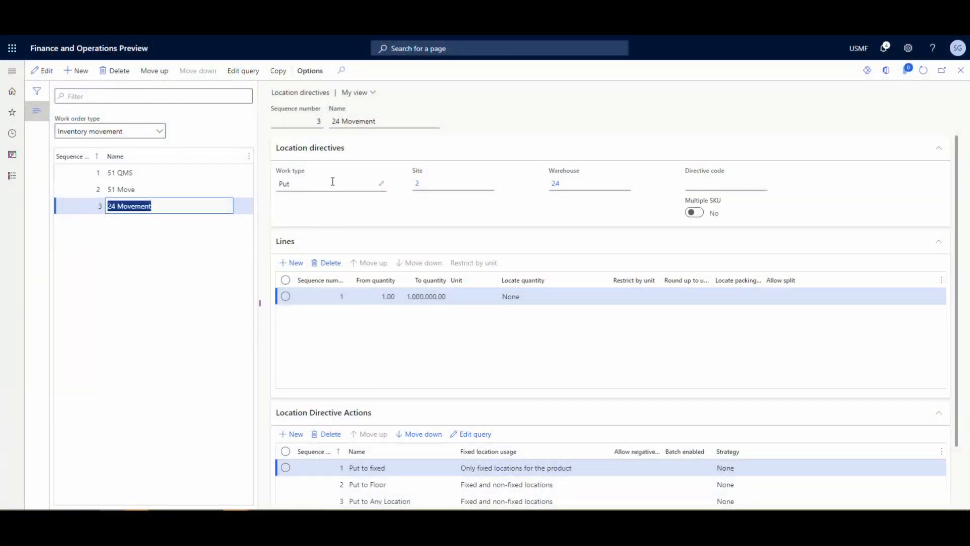
mouse_move(481, 226)
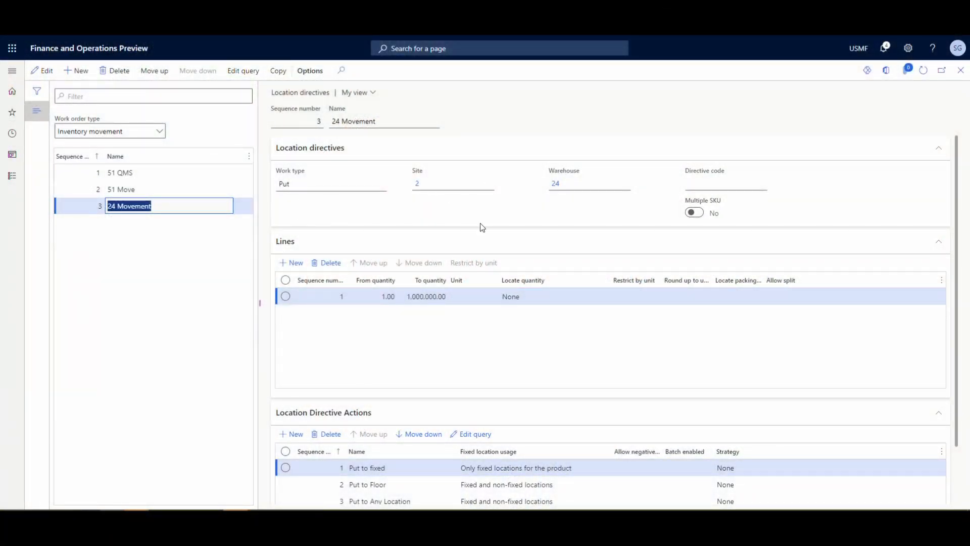
mouse_move(490, 324)
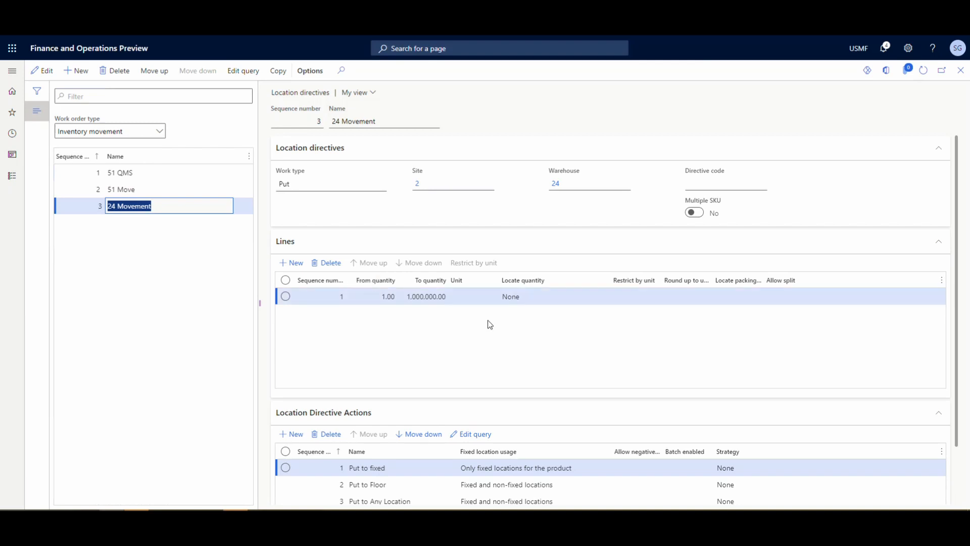
mouse_move(510, 296)
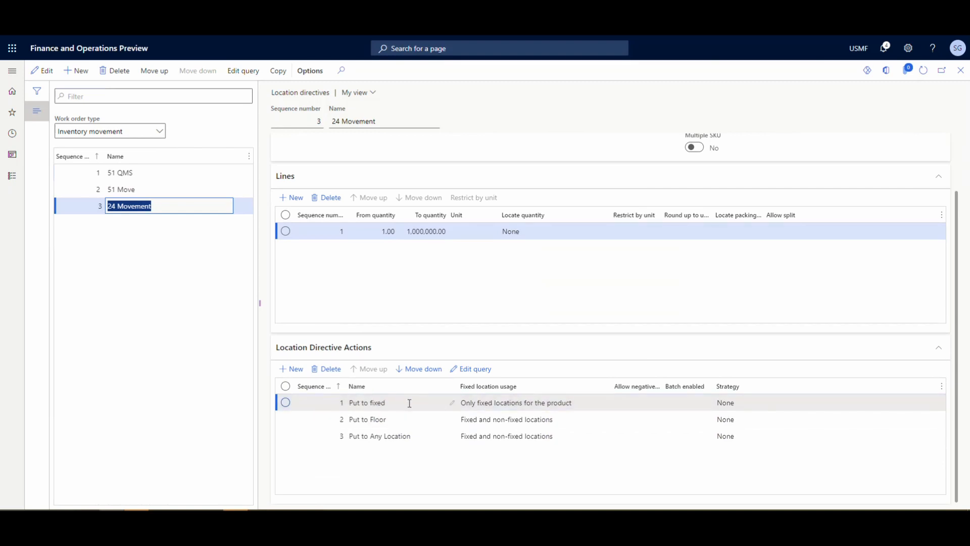
mouse_move(367, 419)
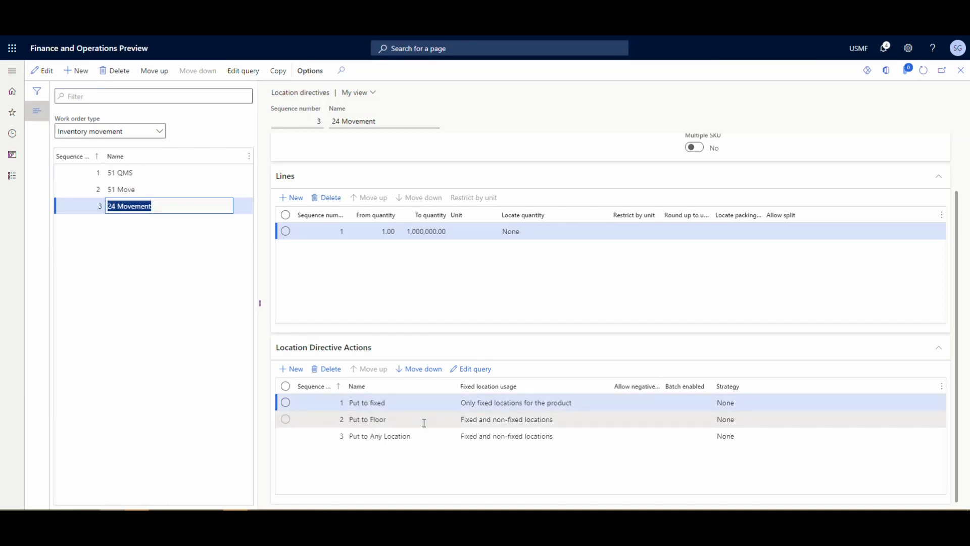
mouse_move(394, 429)
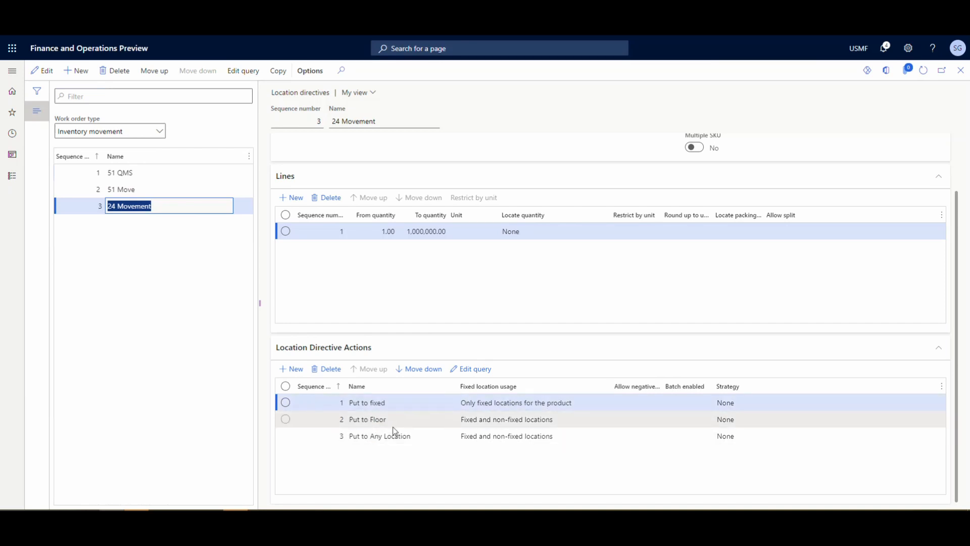
mouse_move(402, 436)
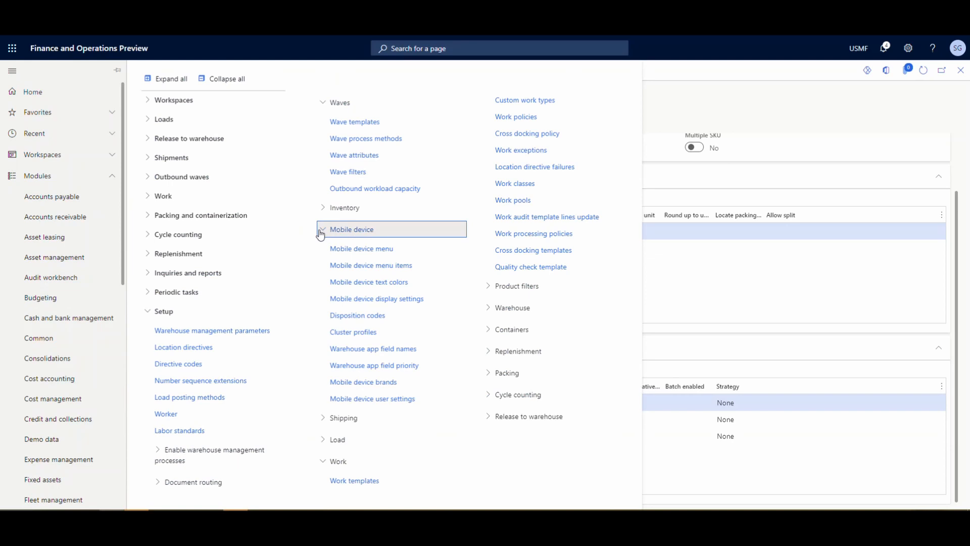
- Show Inventory movement work templates and view the 24 Movement template's lines
left_click(321, 229)
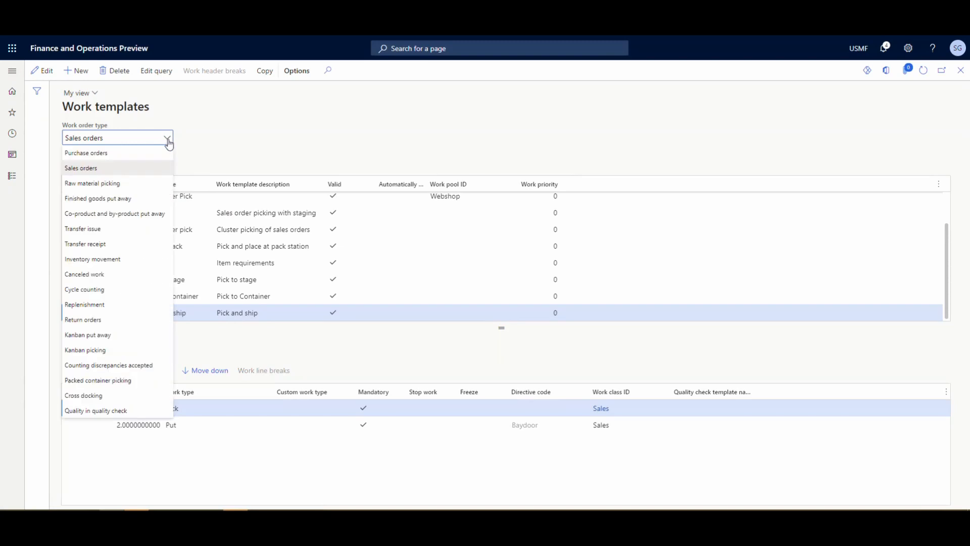
left_click(92, 259)
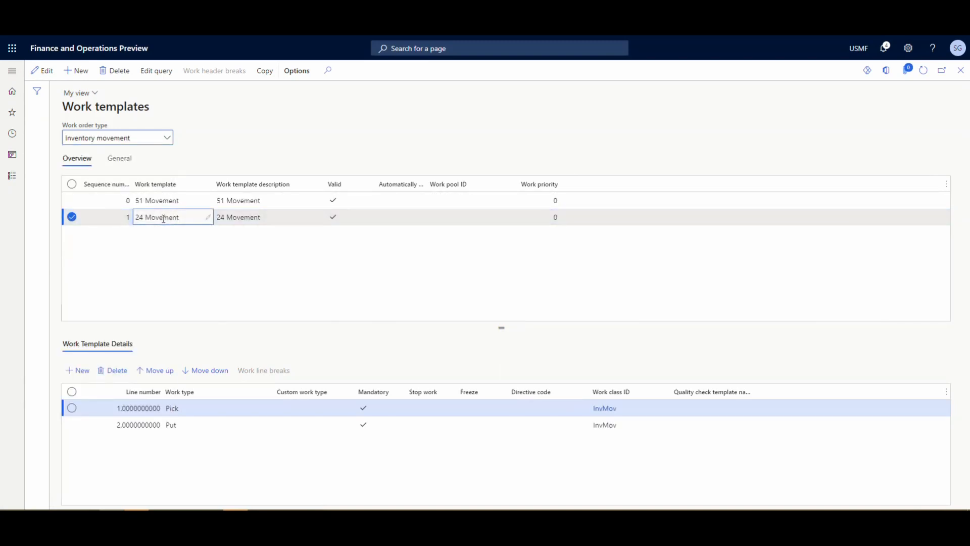
left_click(72, 425)
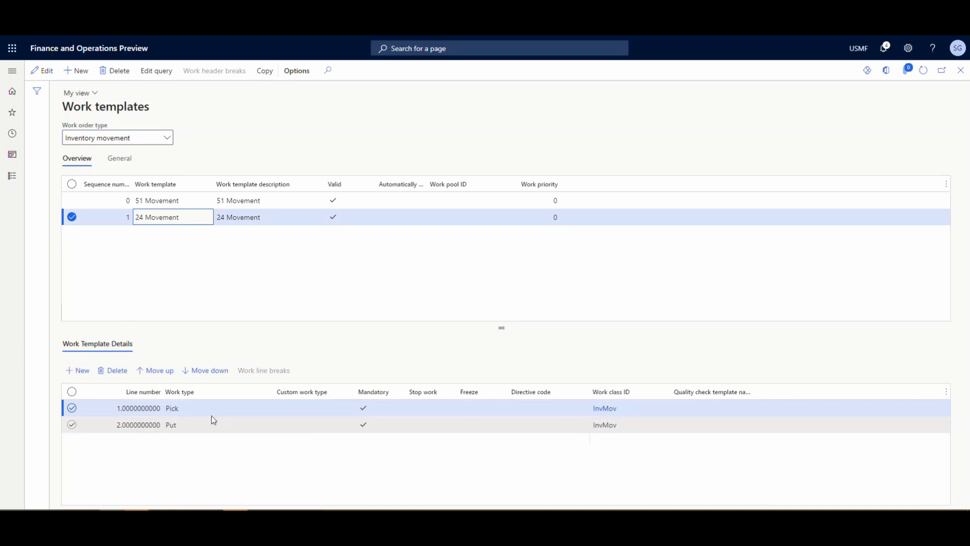
mouse_move(212, 430)
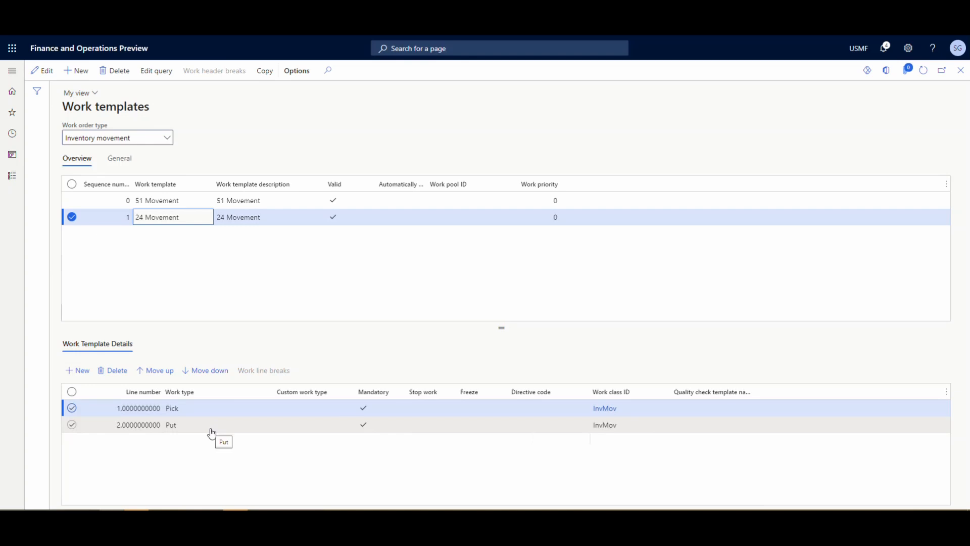
mouse_move(12, 70)
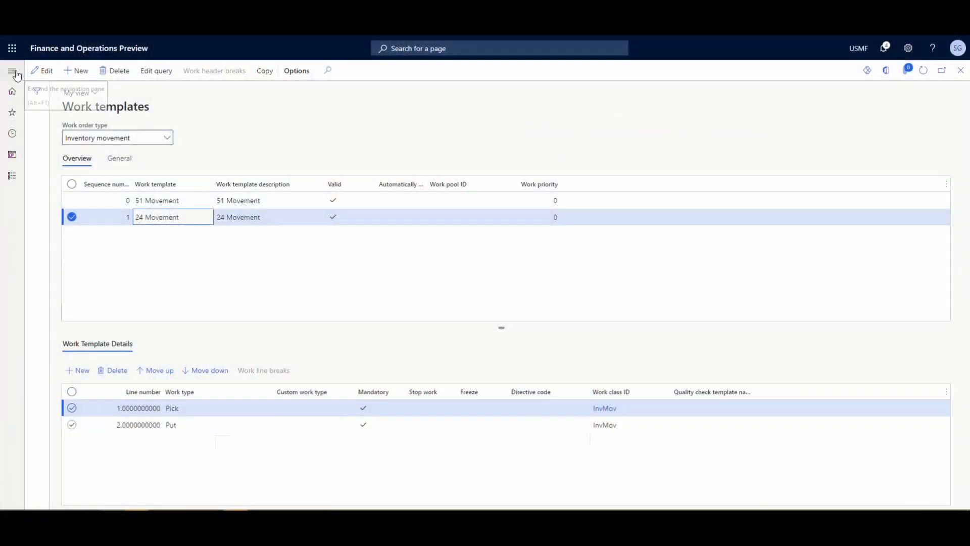
- Open the Movement by Template mobile device menu item using template 24 Movement
left_click(12, 71)
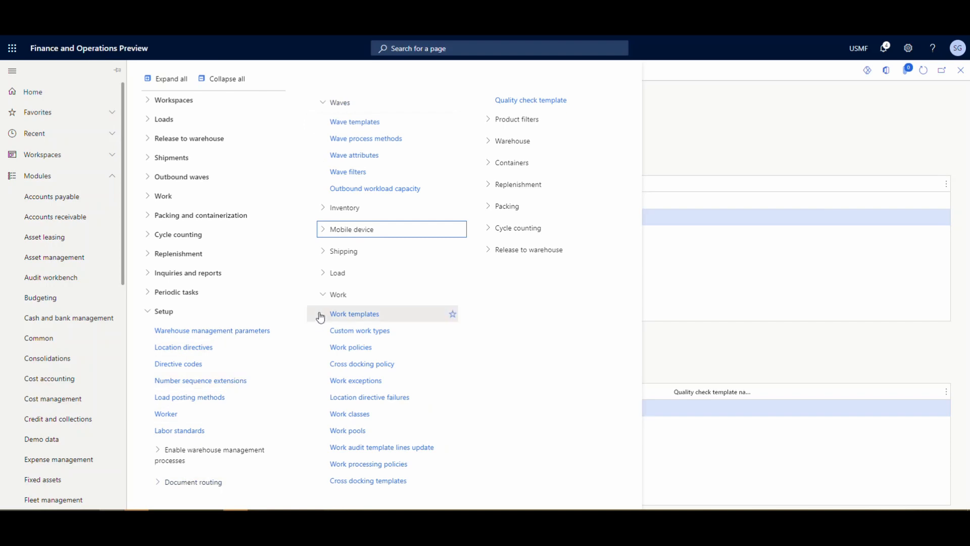
left_click(338, 294)
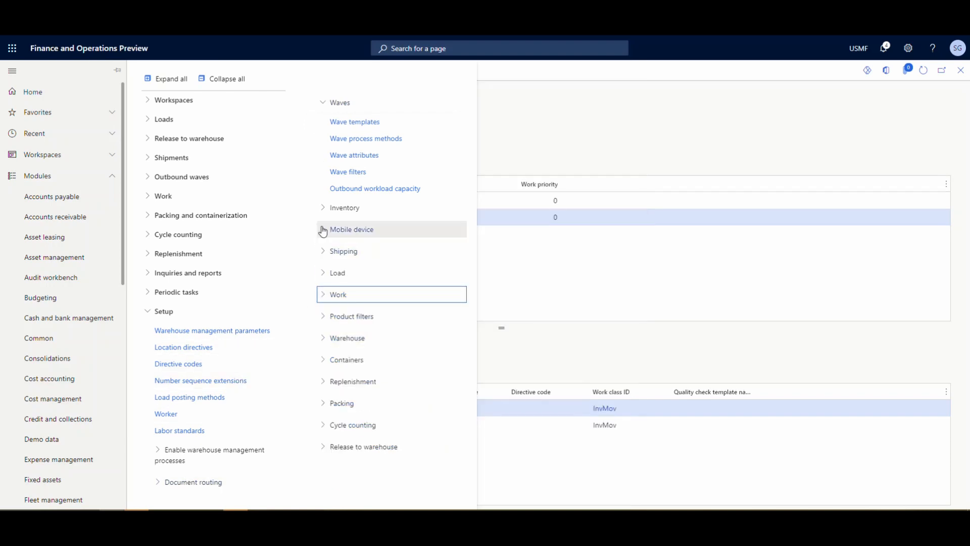
left_click(350, 228)
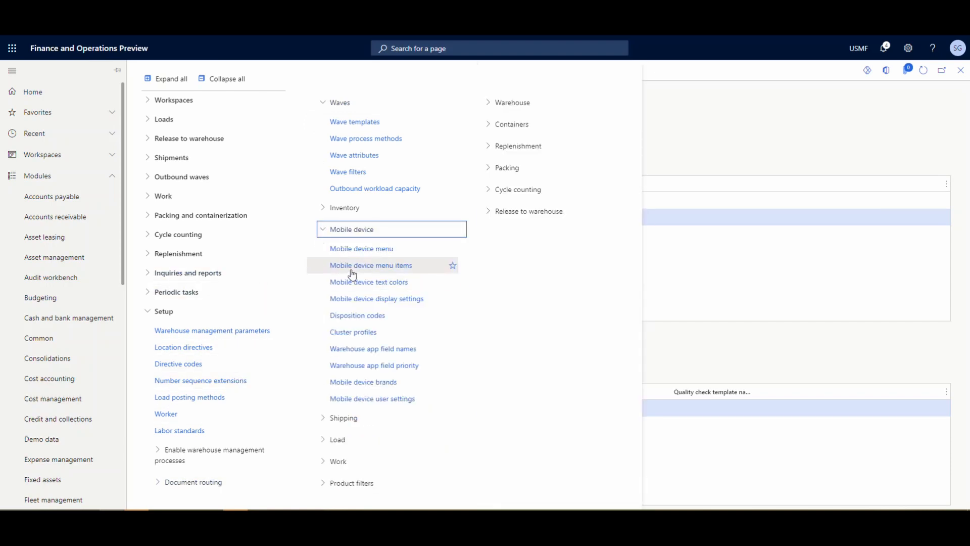
left_click(370, 265)
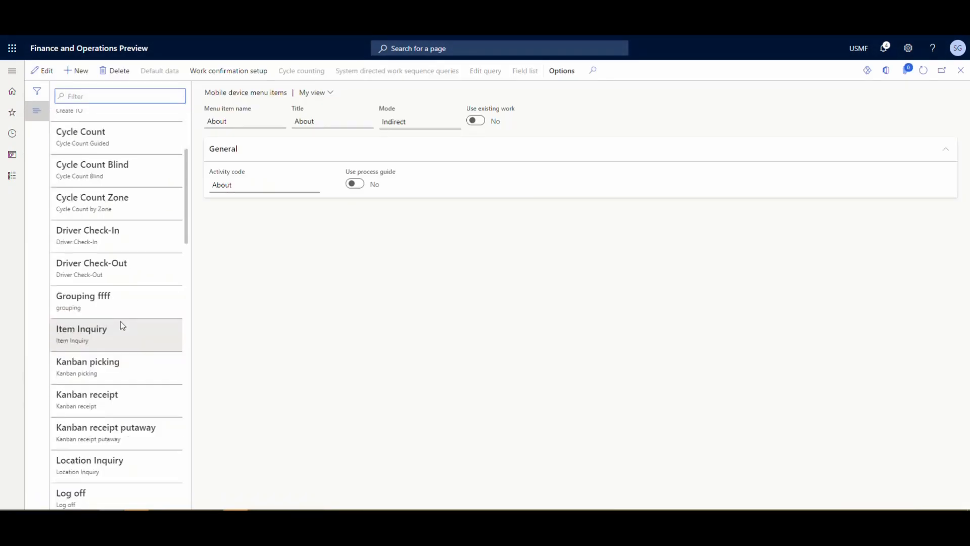
scroll("down", 3)
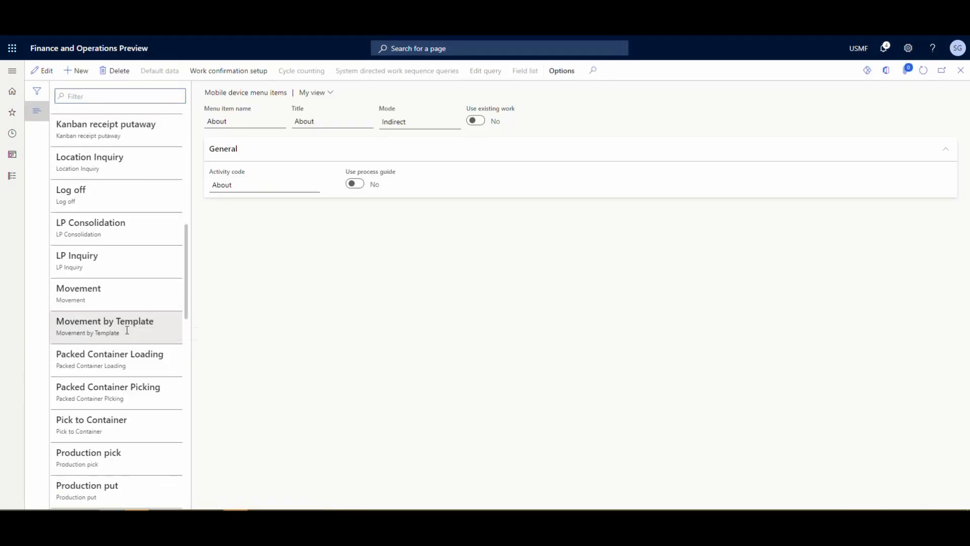
left_click(105, 321)
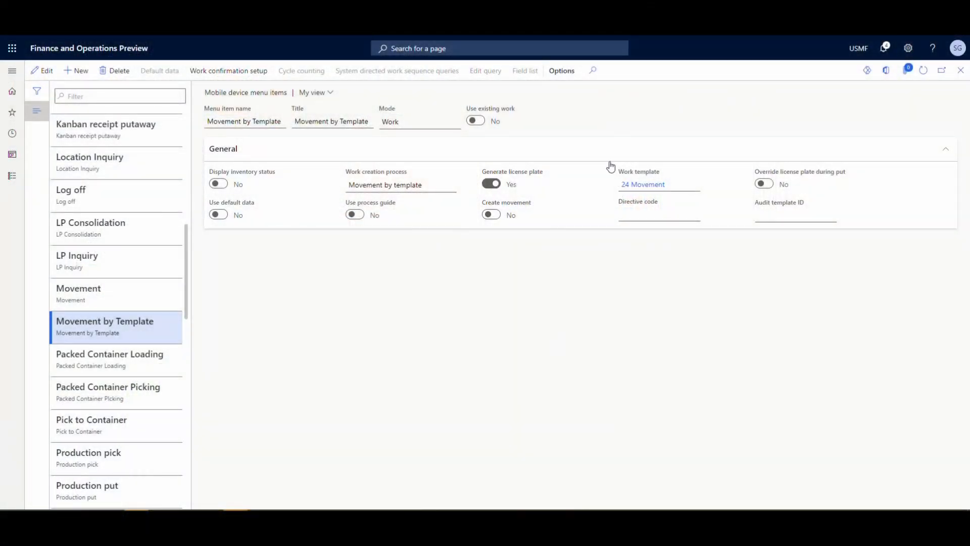
mouse_move(604, 198)
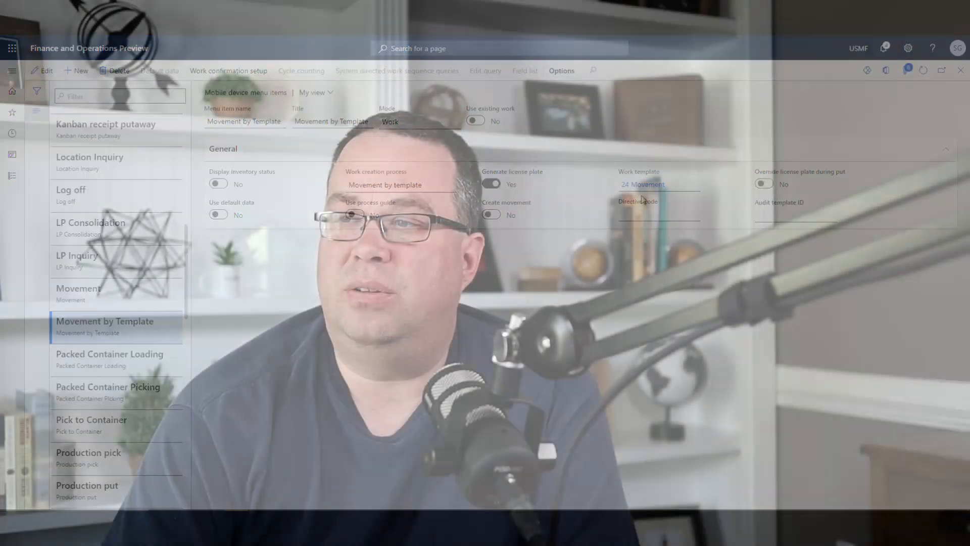
mouse_move(638, 201)
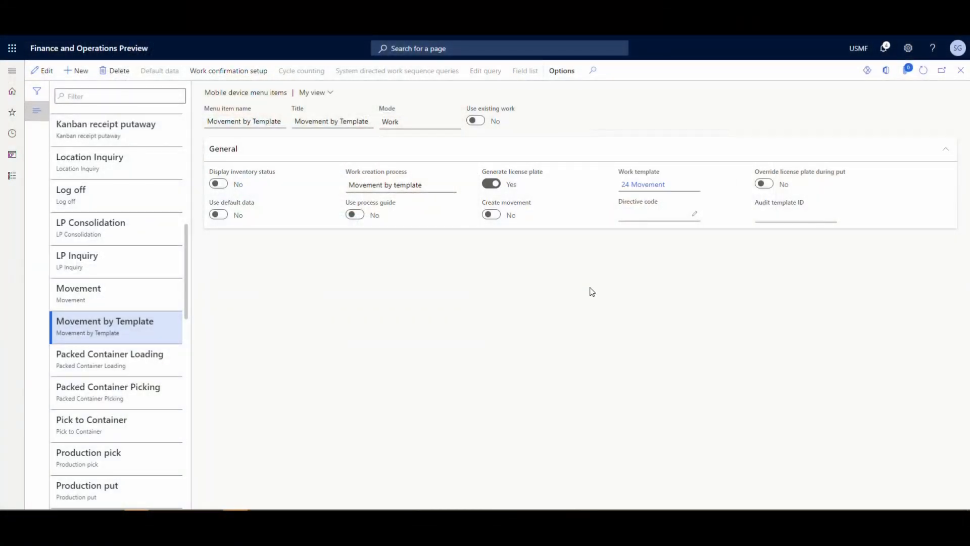
mouse_move(77, 261)
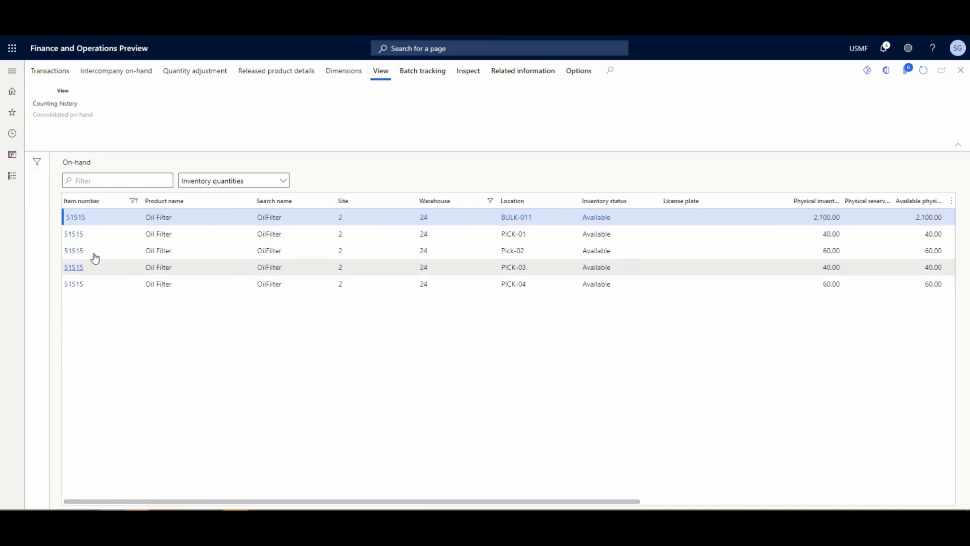
mouse_move(207, 501)
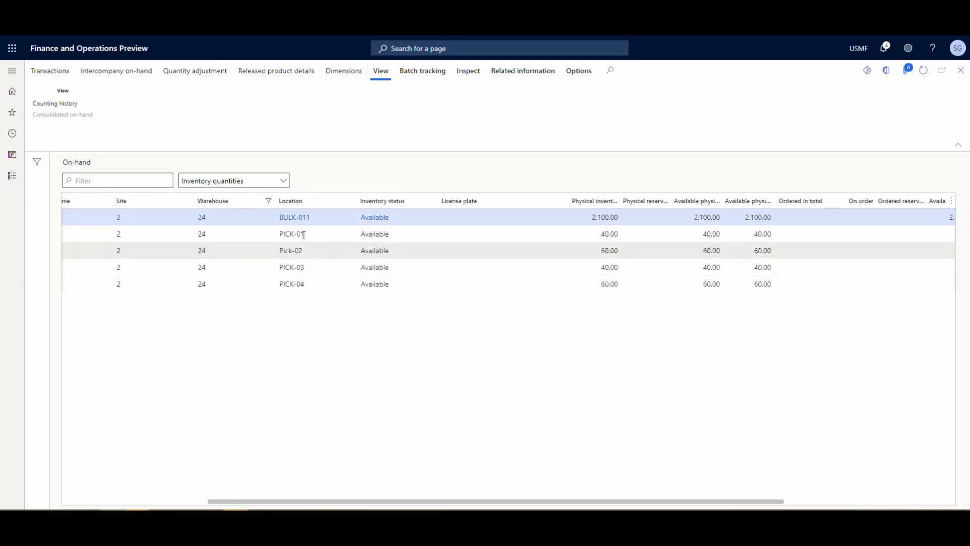
mouse_move(291, 233)
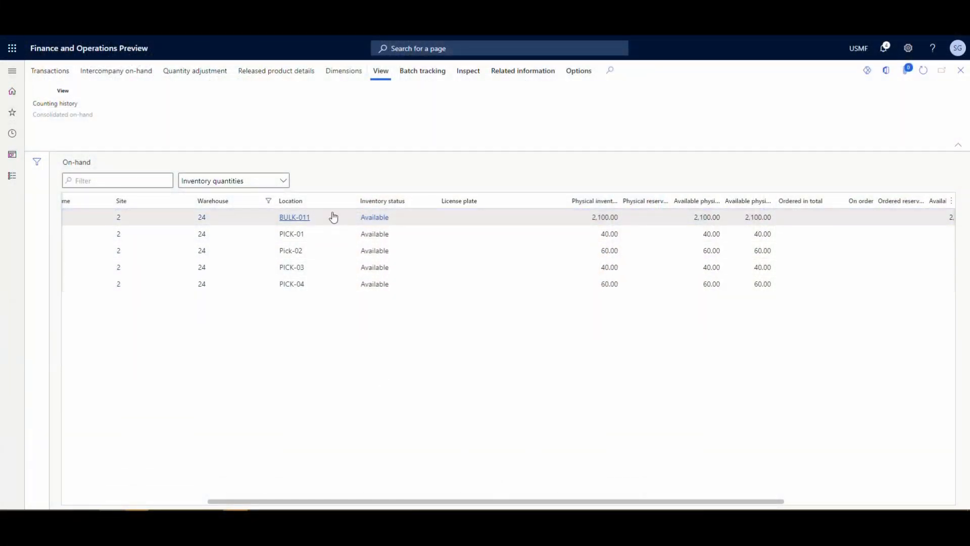
mouse_move(322, 221)
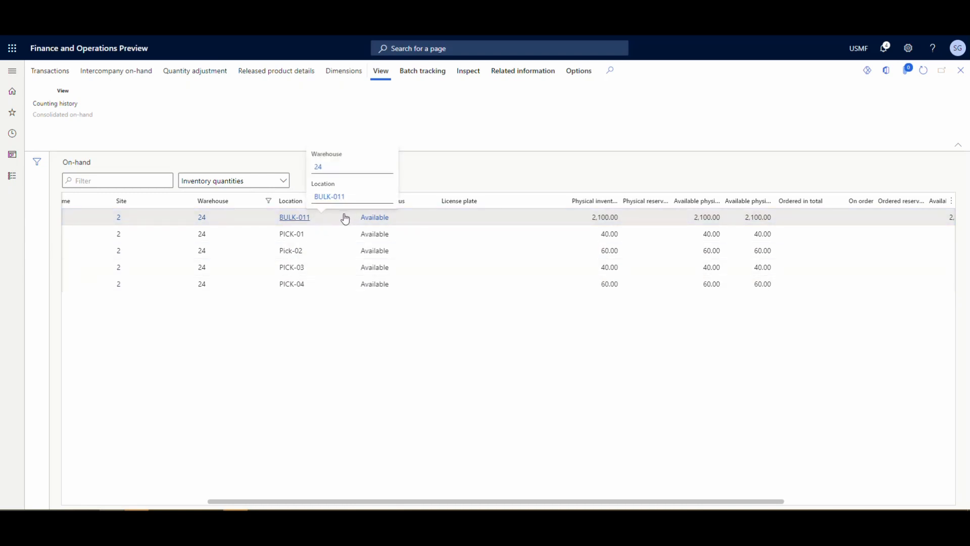
mouse_move(315, 221)
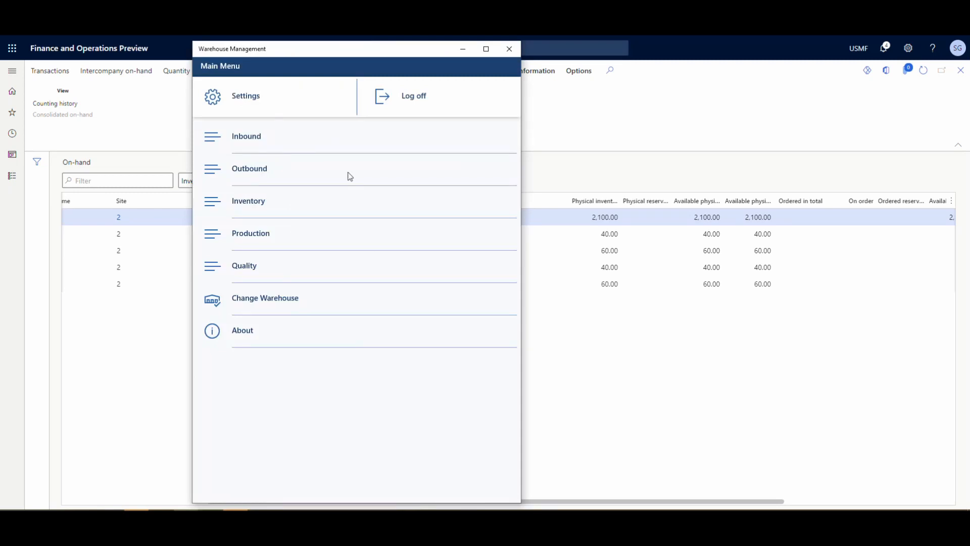
mouse_move(229, 204)
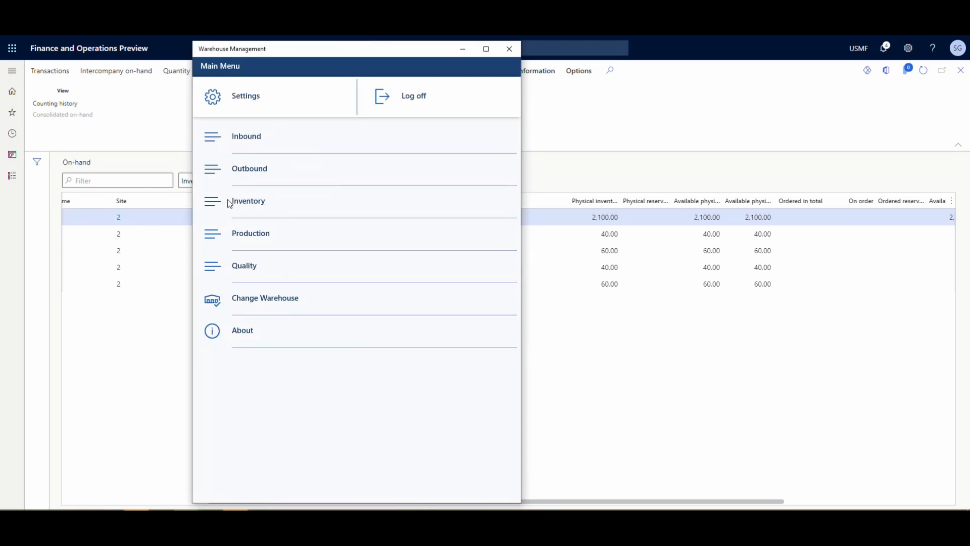
- Start the Inventory > Movement task and reposition the app window
left_click(248, 200)
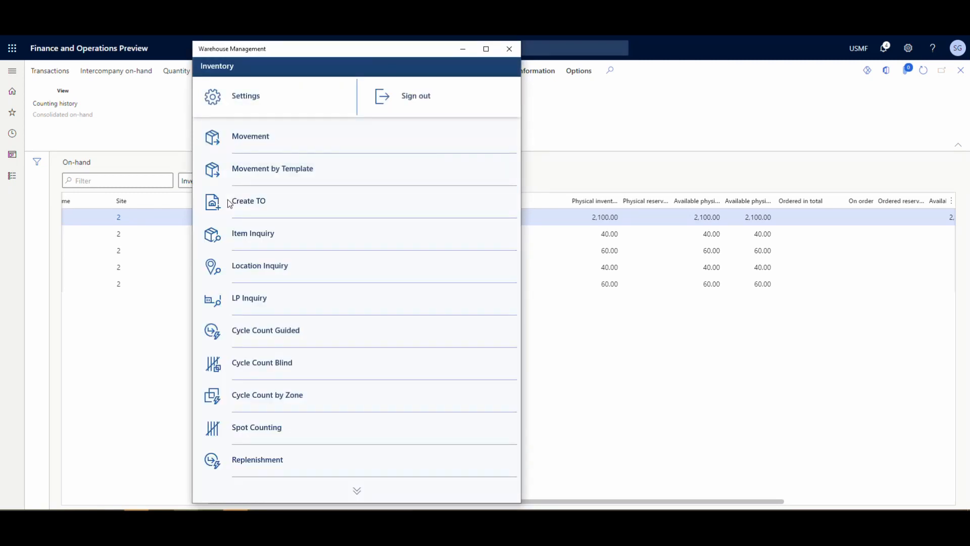
mouse_move(294, 147)
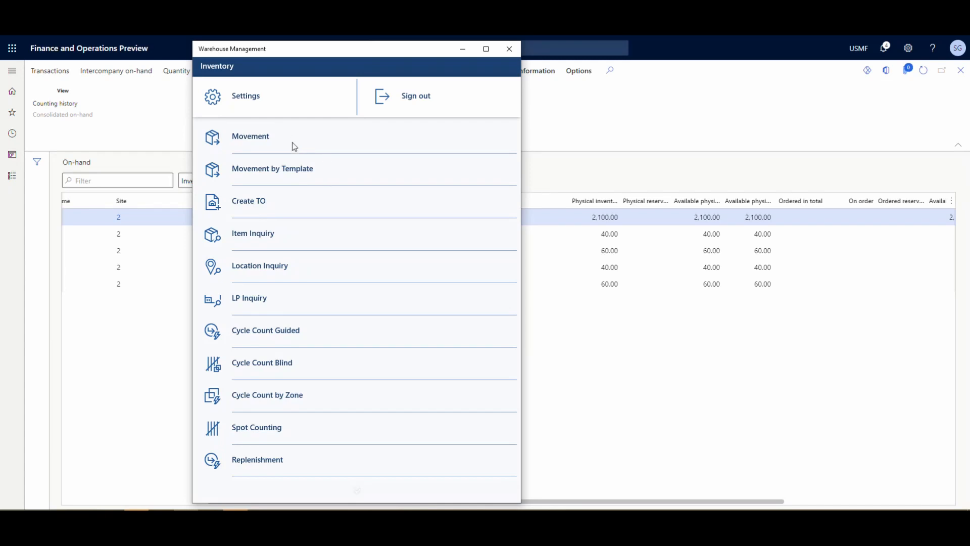
mouse_move(256, 139)
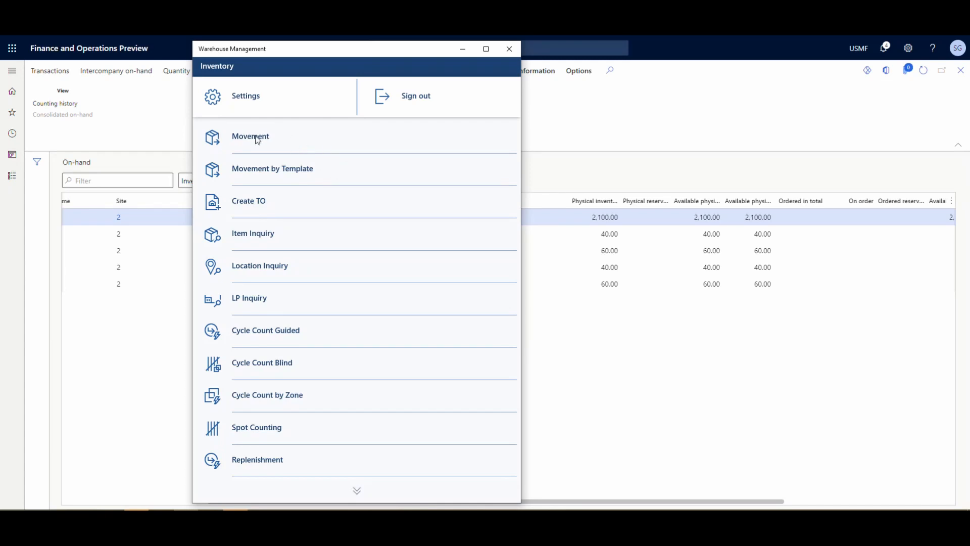
left_click(251, 137)
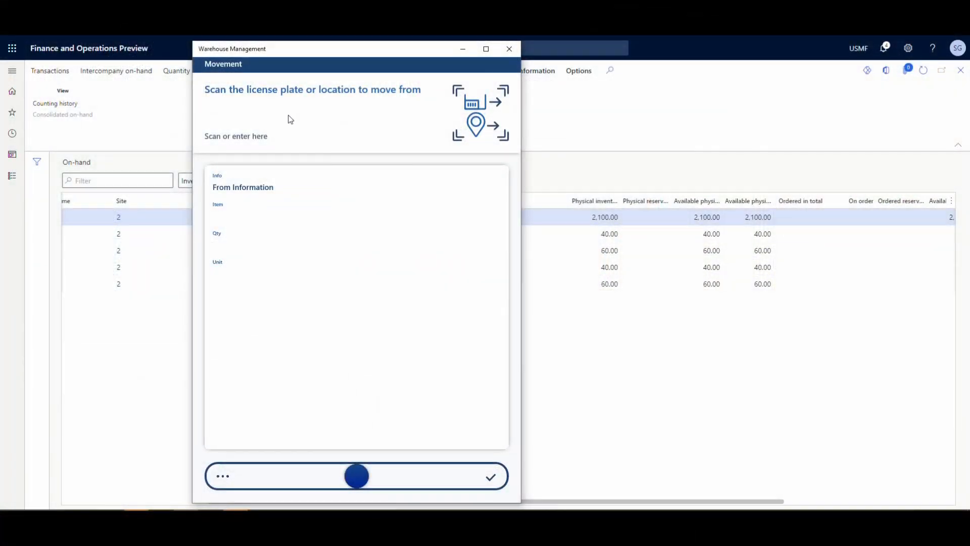
left_click_drag(356, 48, 293, 59)
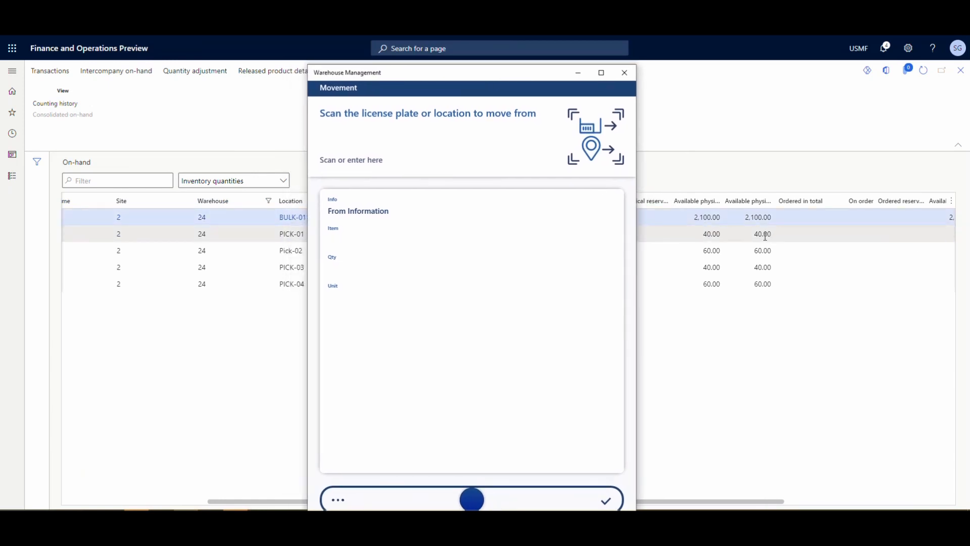
left_click_drag(460, 73, 481, 75)
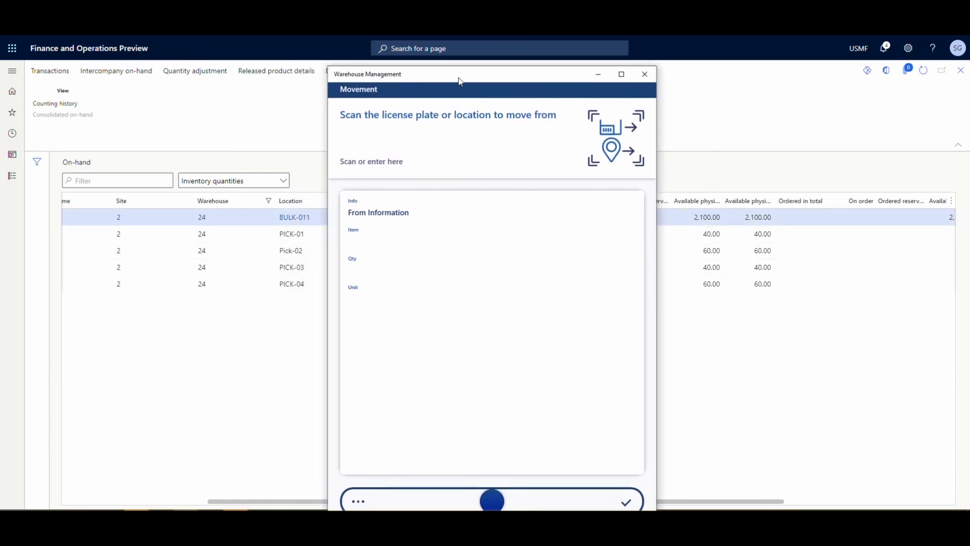
mouse_move(436, 146)
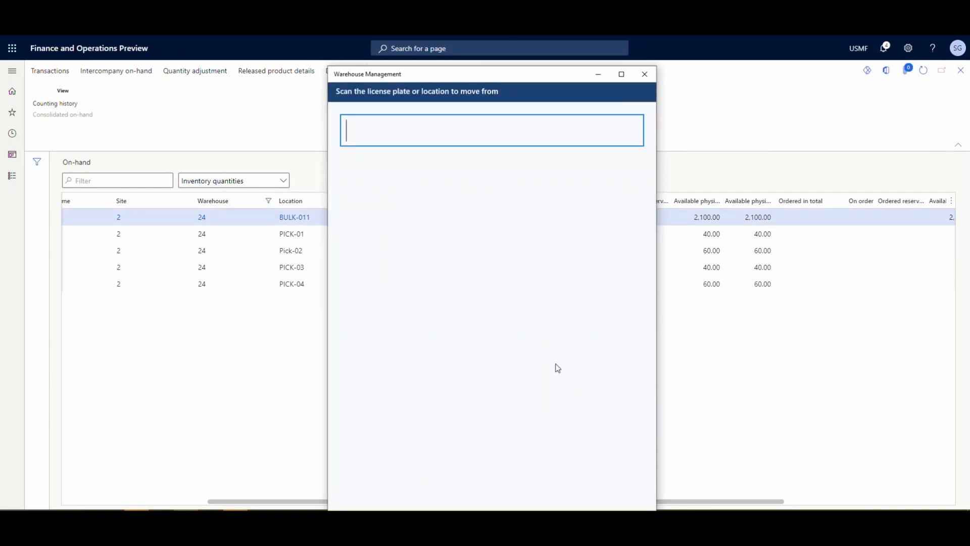
- Move 1 Oil Filter 51515 from BULK-011 to PICK-04
type("BULK")
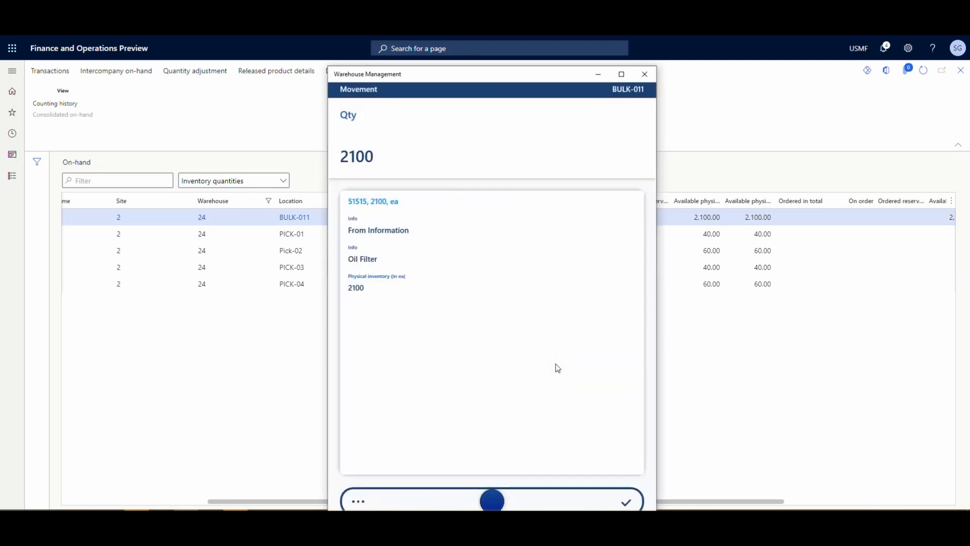
mouse_move(363, 493)
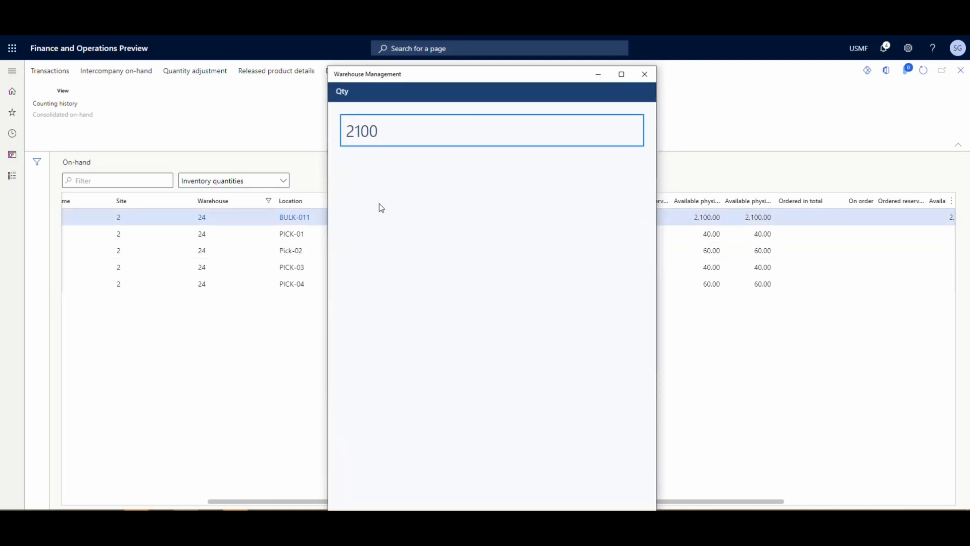
key("ctrl+a")
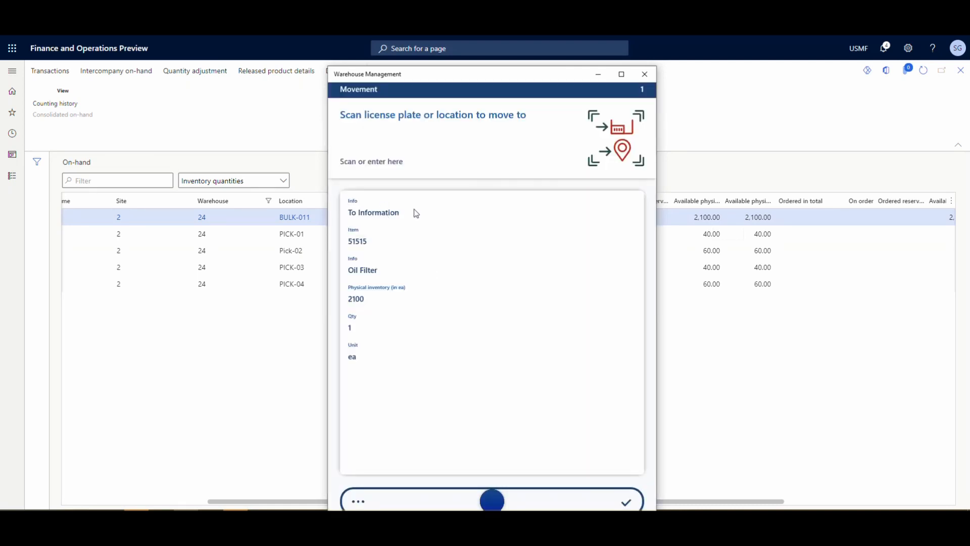
mouse_move(485, 240)
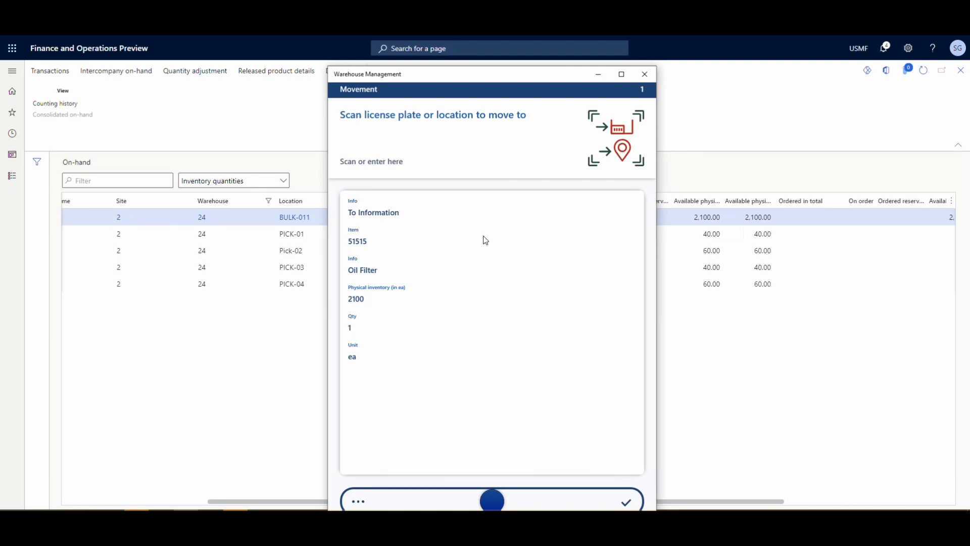
mouse_move(442, 150)
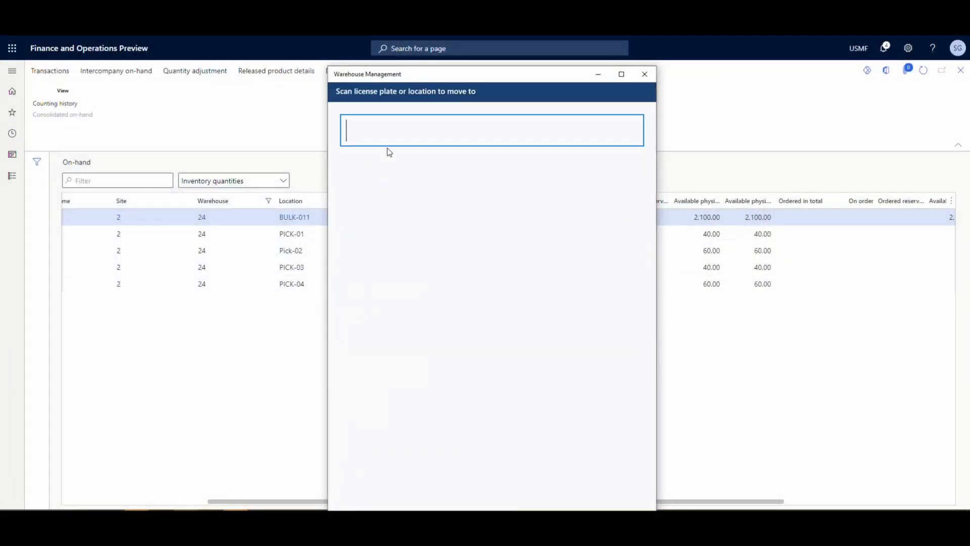
type("PICK-04")
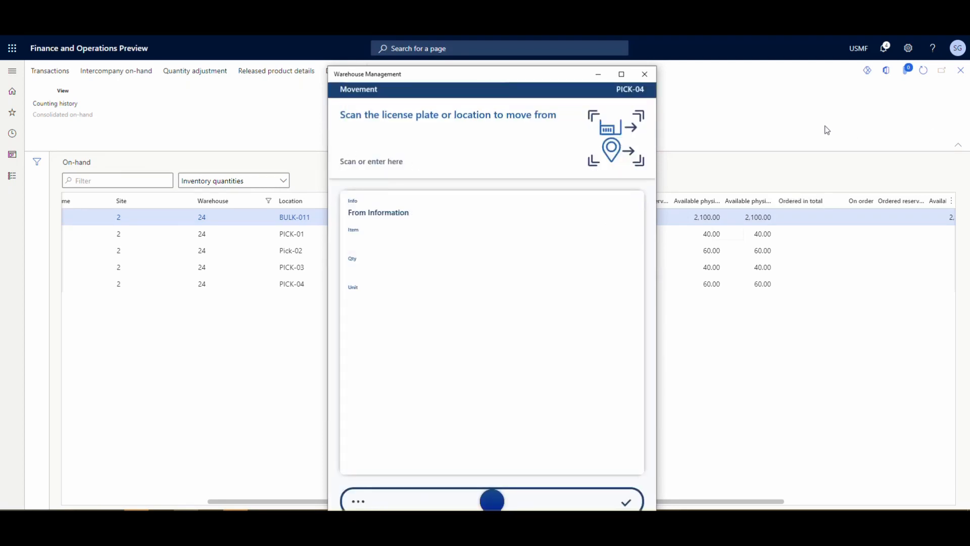
left_click(645, 74)
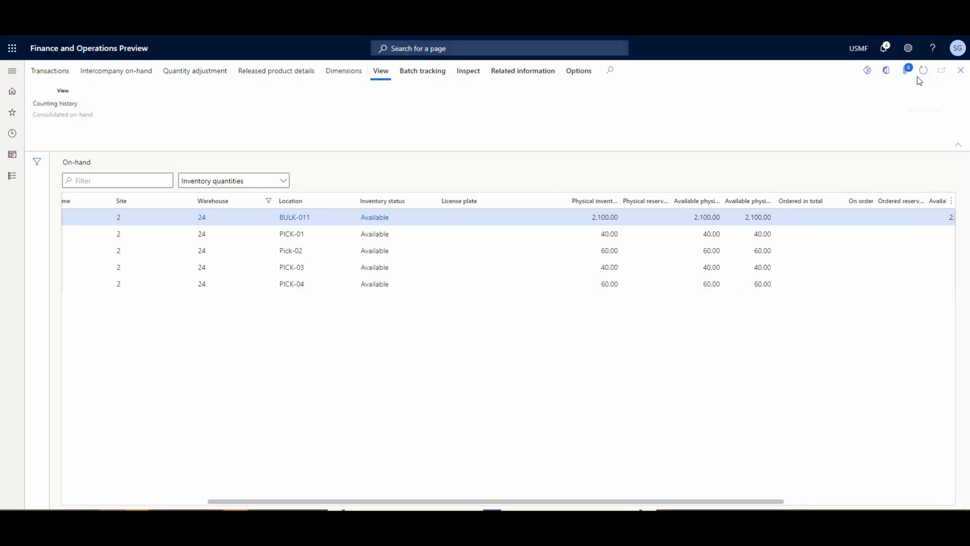
- Refresh on-hand quantities to show BULK-011 at 2,099 and PICK-04 at 61
left_click(922, 70)
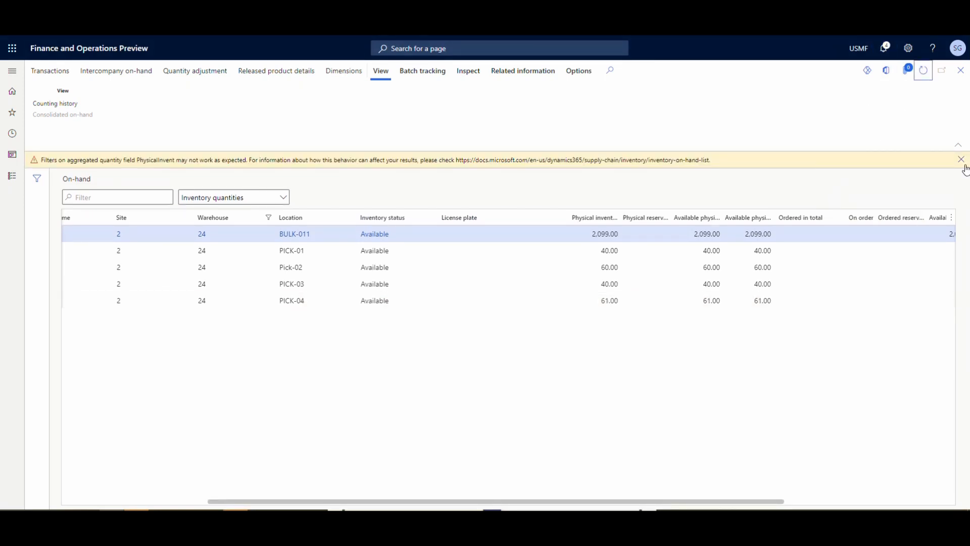
left_click(960, 159)
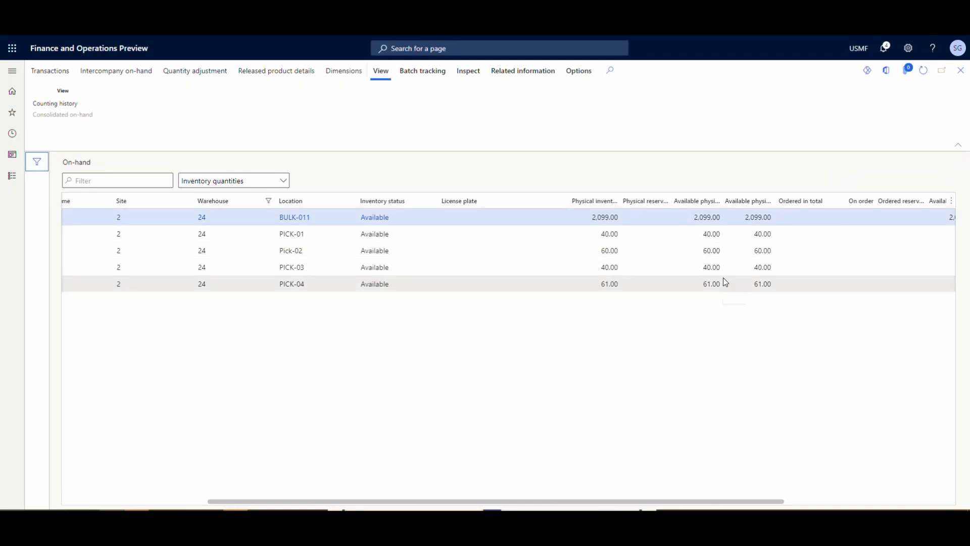
mouse_move(713, 285)
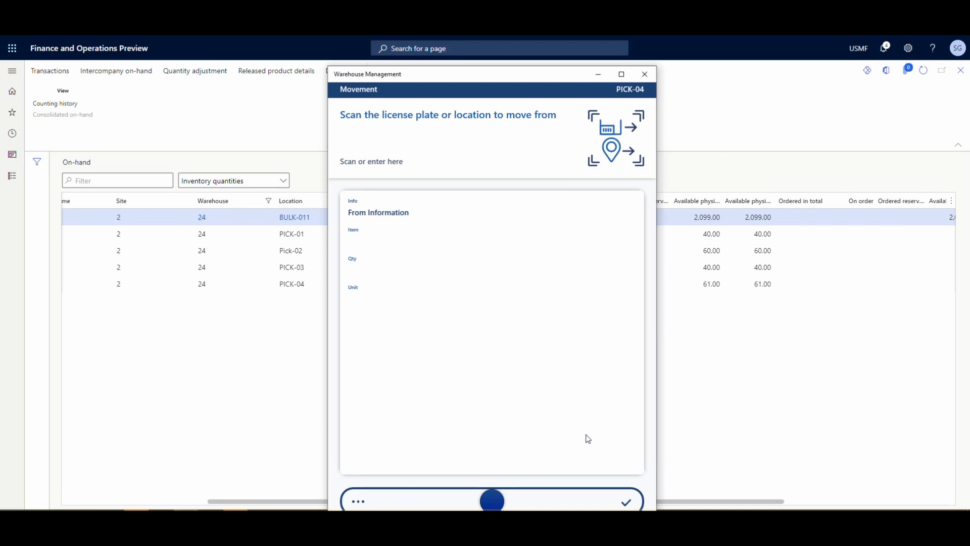
mouse_move(512, 82)
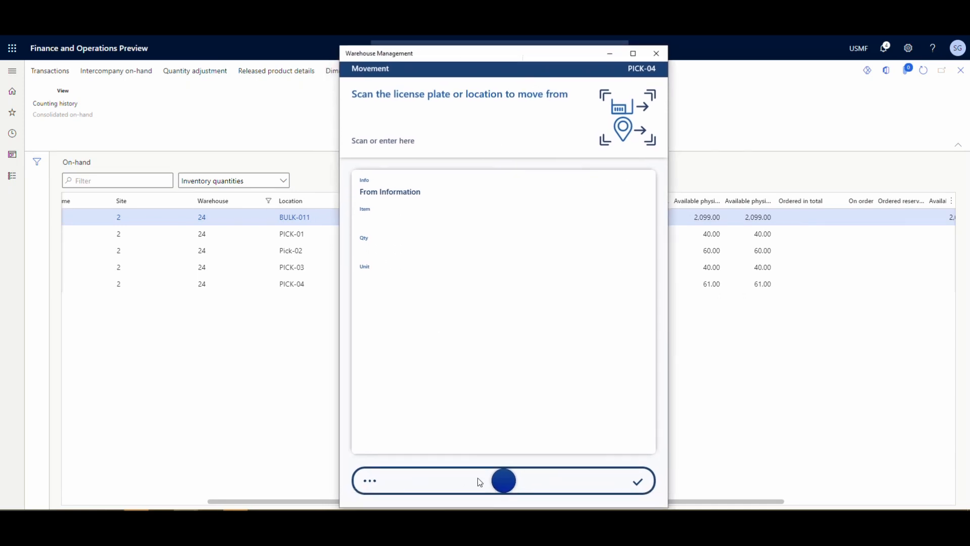
mouse_move(503, 481)
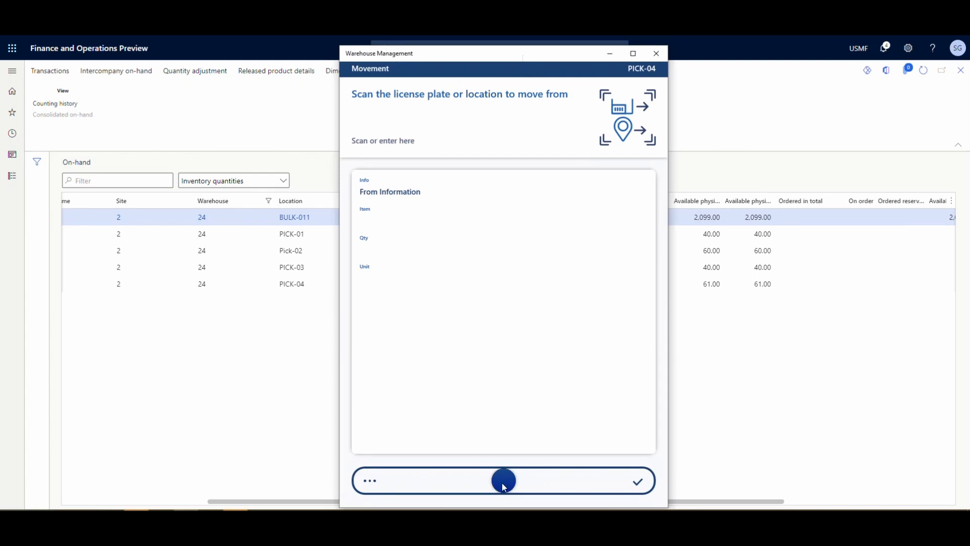
mouse_move(611, 480)
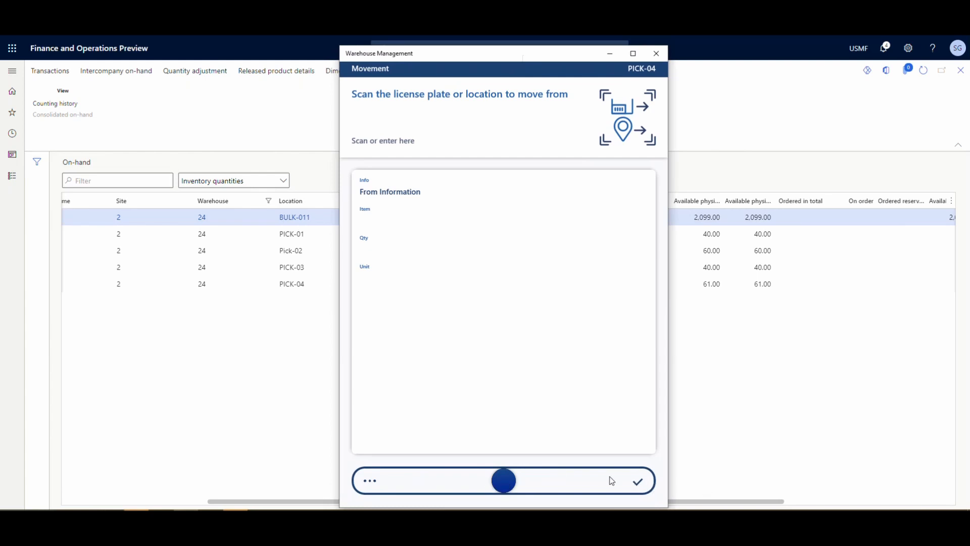
mouse_move(336, 484)
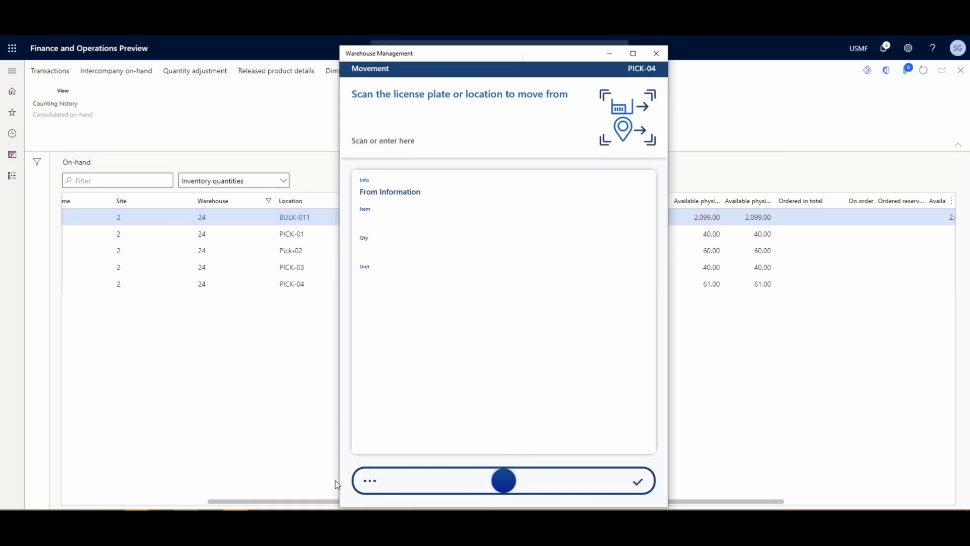
mouse_move(337, 482)
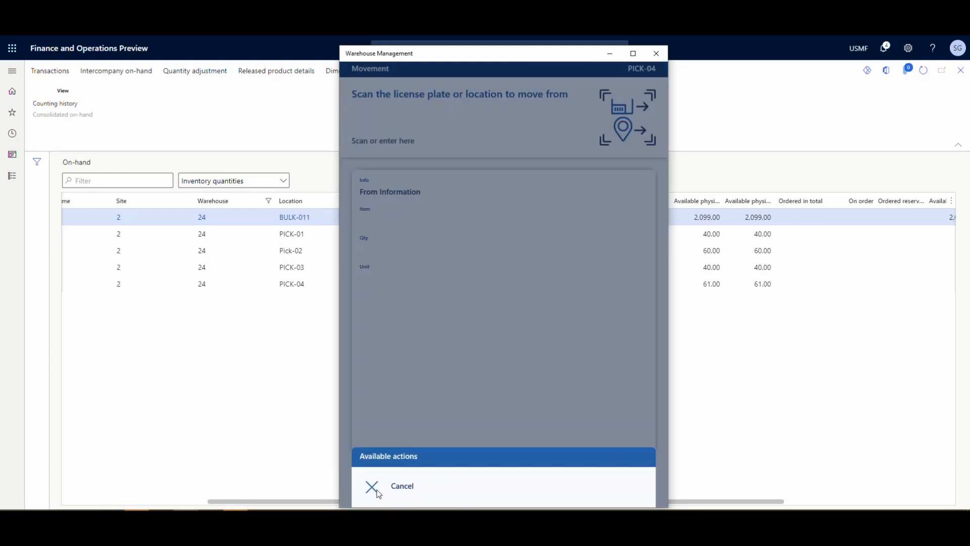
- Cancel the Movement task and switch to Movement by Template
left_click(401, 485)
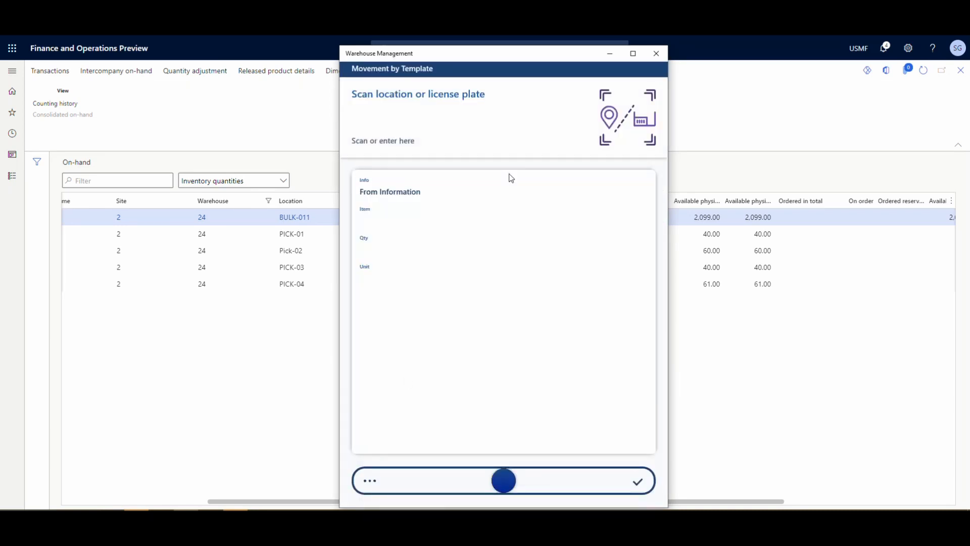
mouse_move(429, 101)
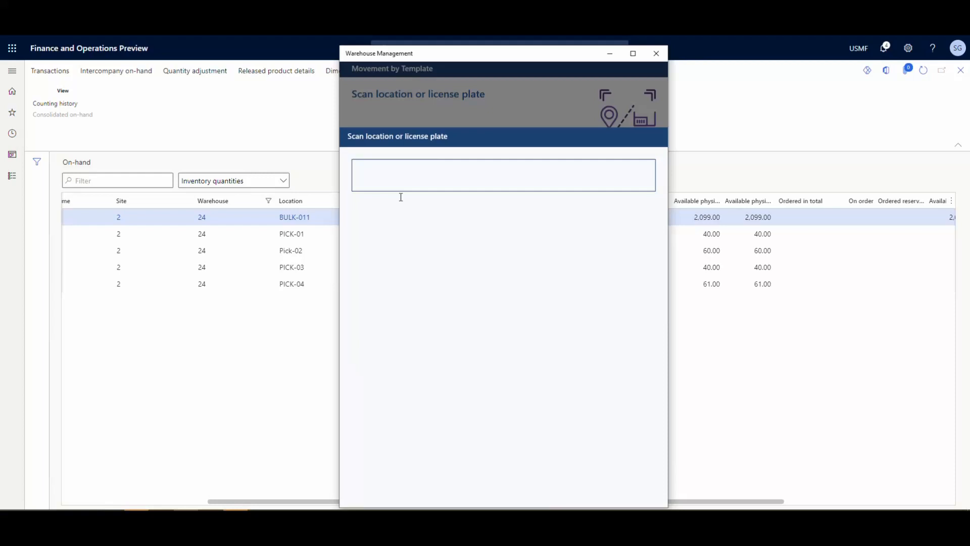
- Pick 1 Oil Filter from location PICK-04
type("PICK")
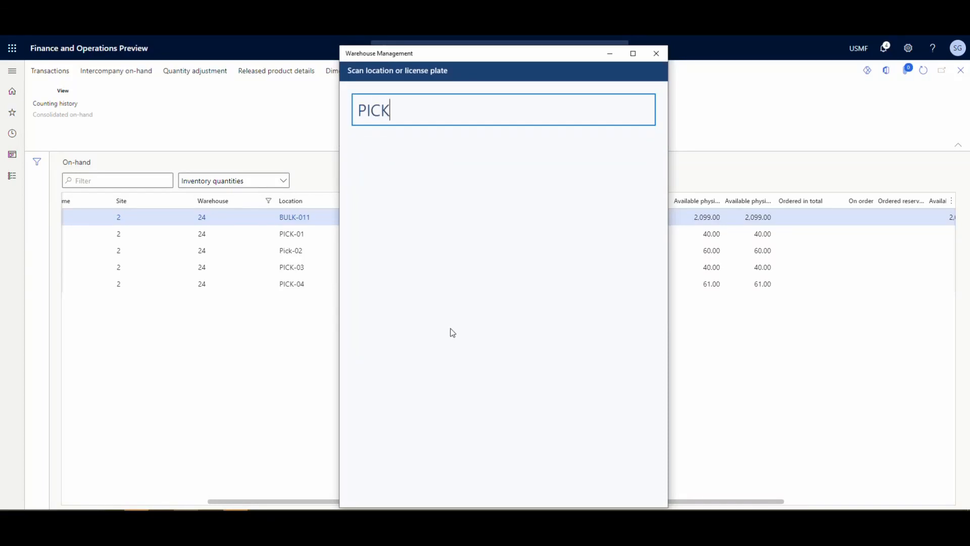
type("-04")
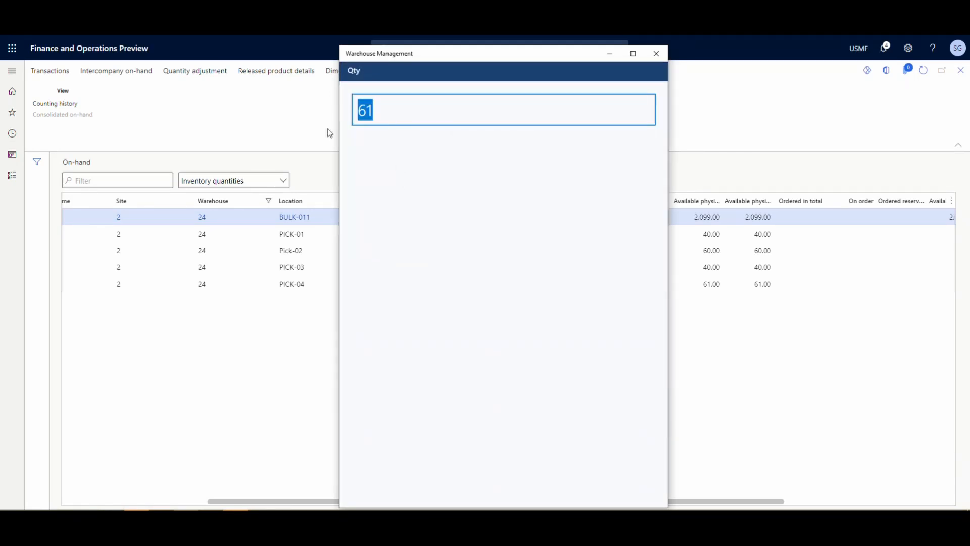
type("1")
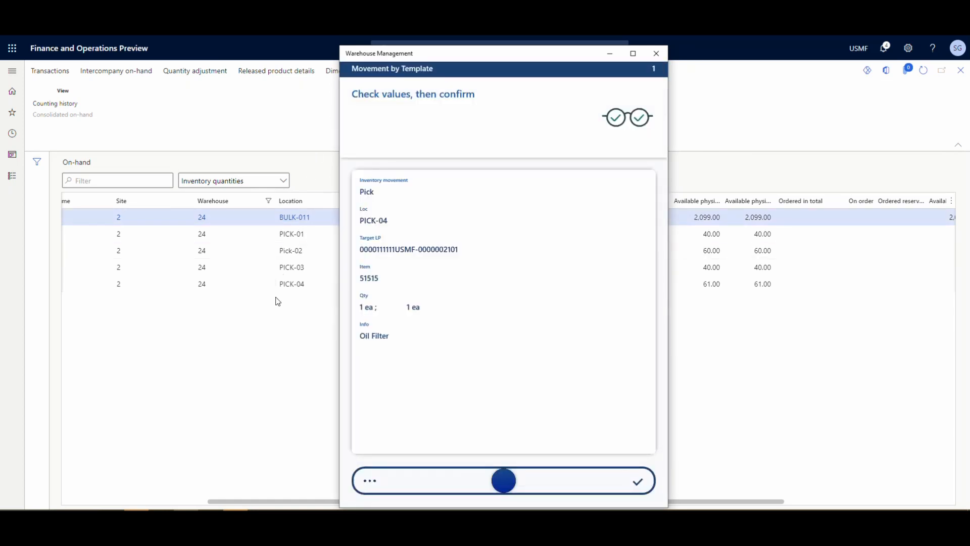
mouse_move(405, 216)
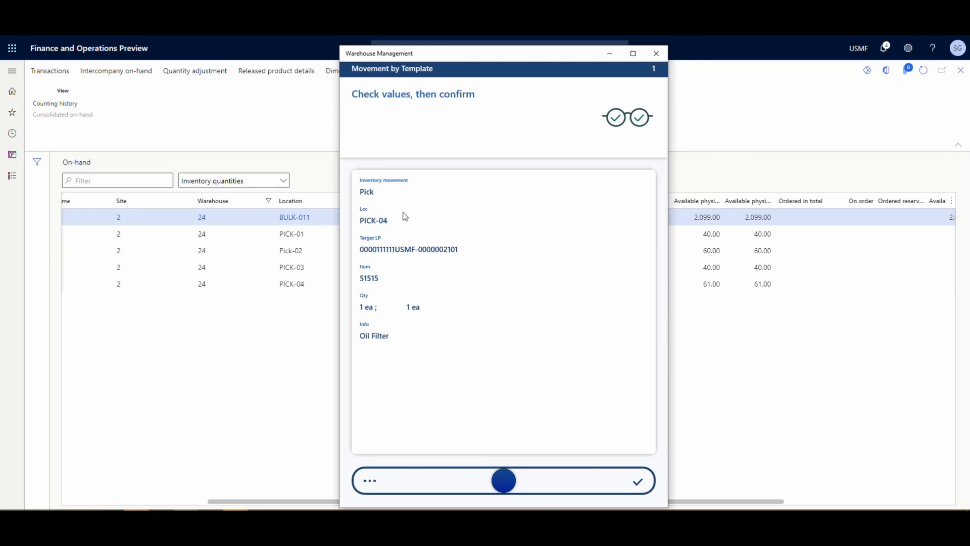
mouse_move(394, 210)
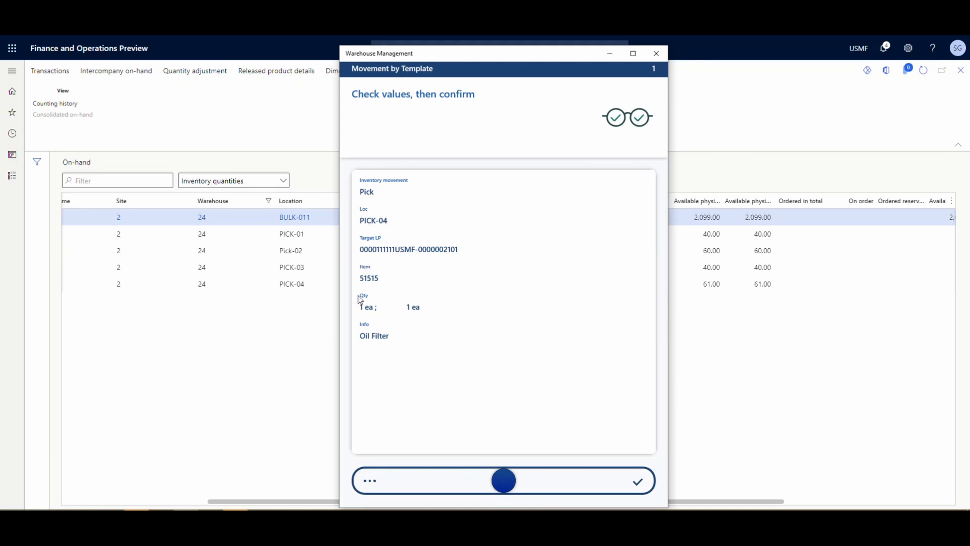
mouse_move(397, 312)
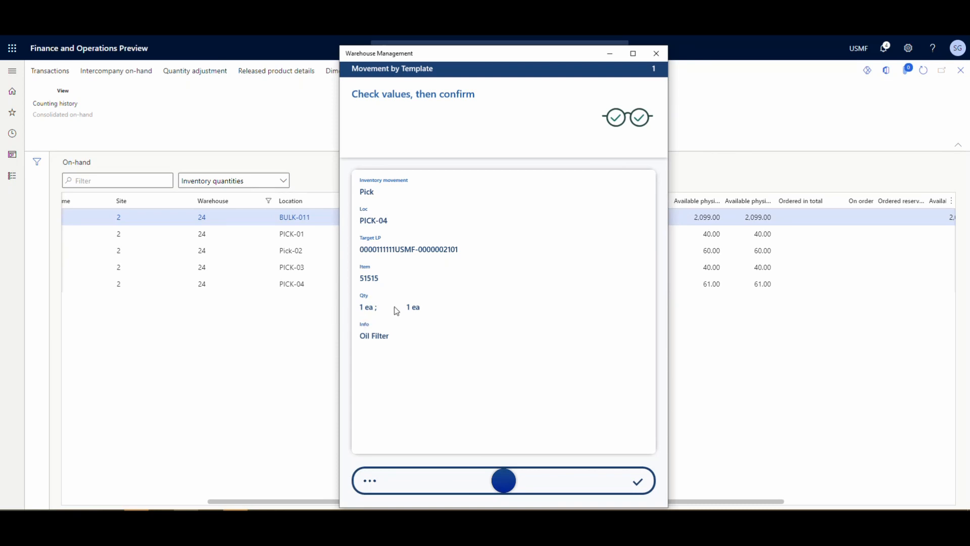
mouse_move(465, 447)
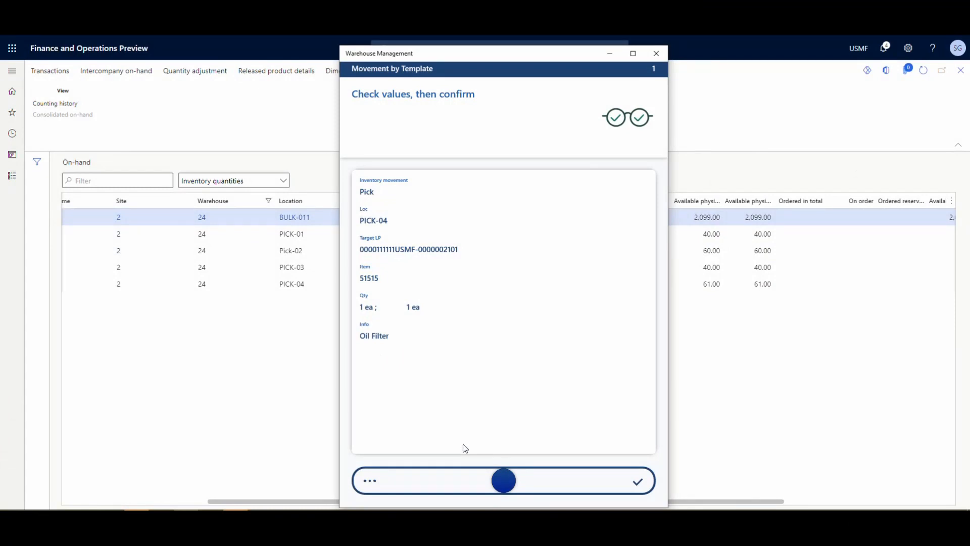
mouse_move(411, 259)
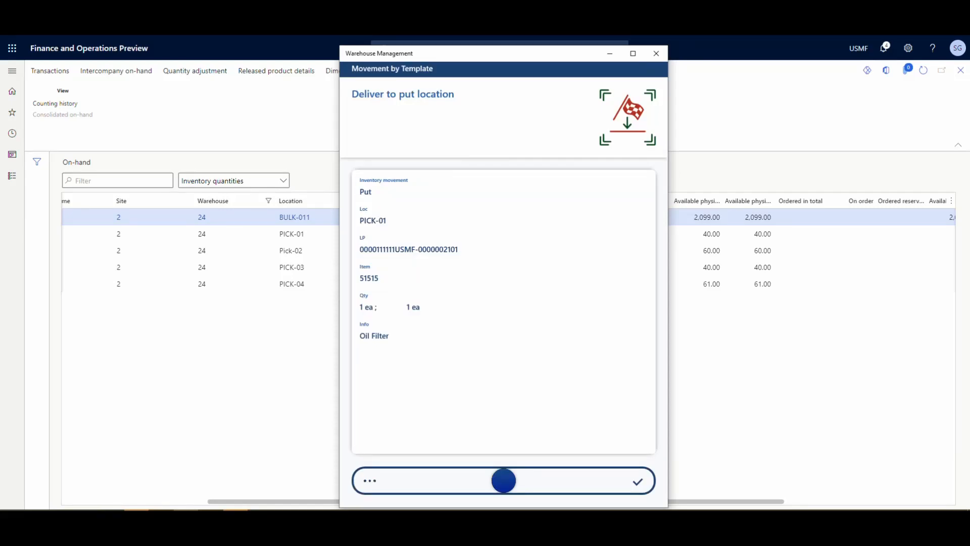
mouse_move(401, 197)
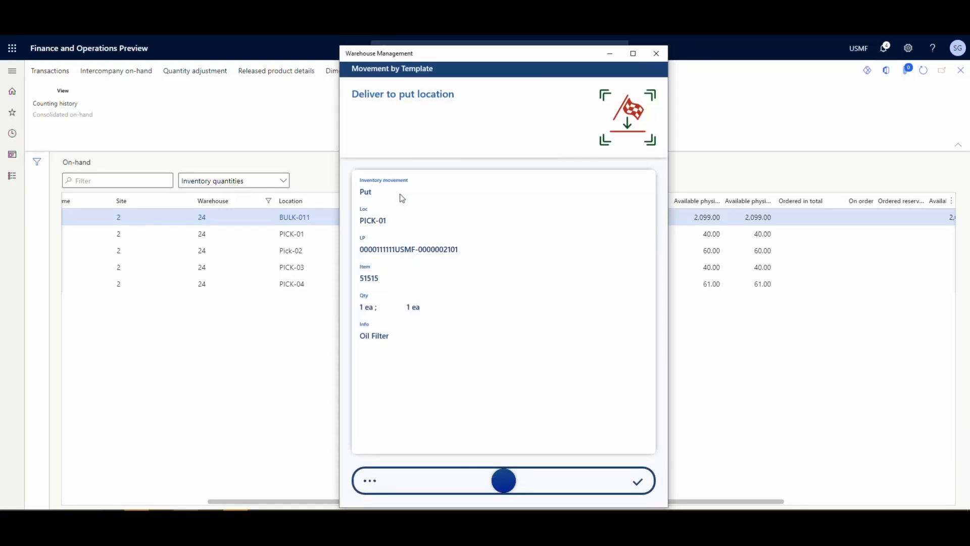
mouse_move(375, 229)
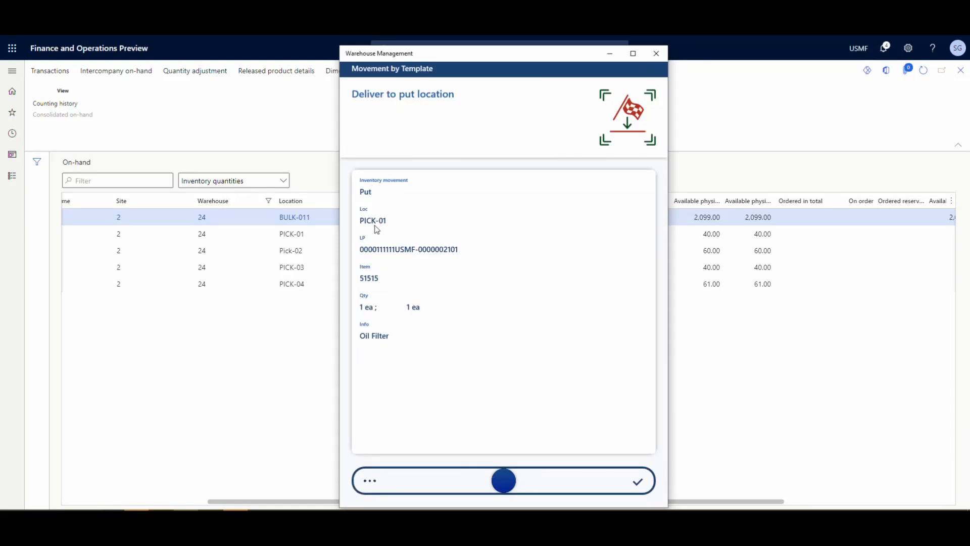
mouse_move(531, 484)
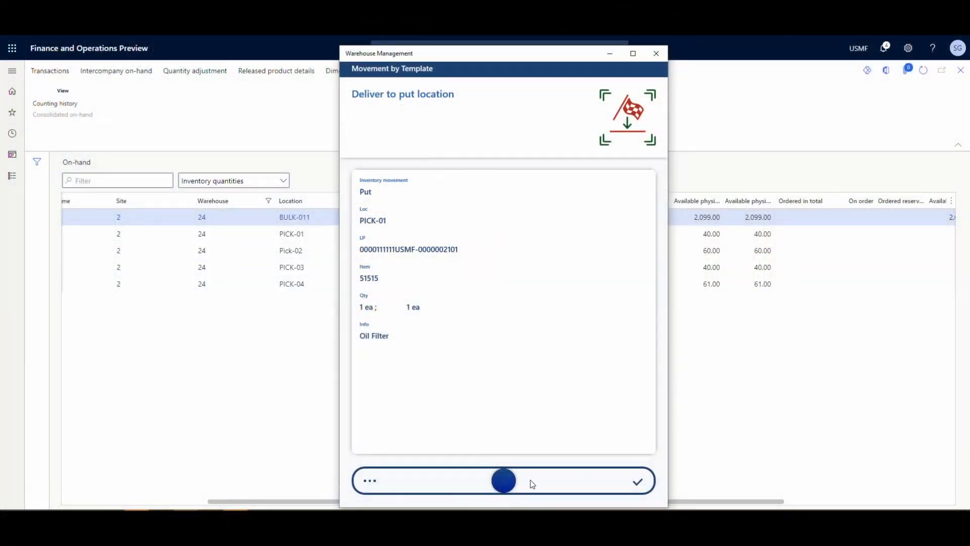
- Confirm putting the Oil Filter into PICK-01
left_click(637, 480)
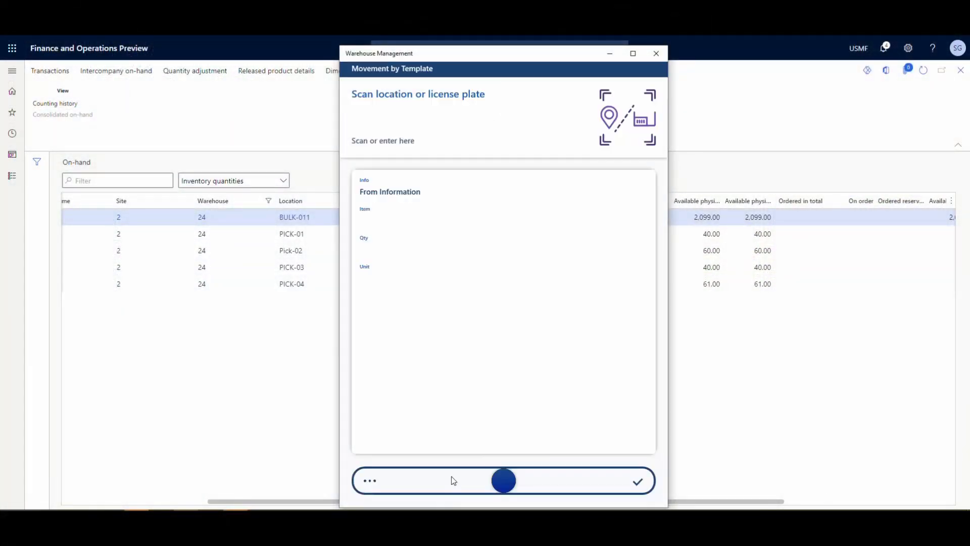
mouse_move(411, 203)
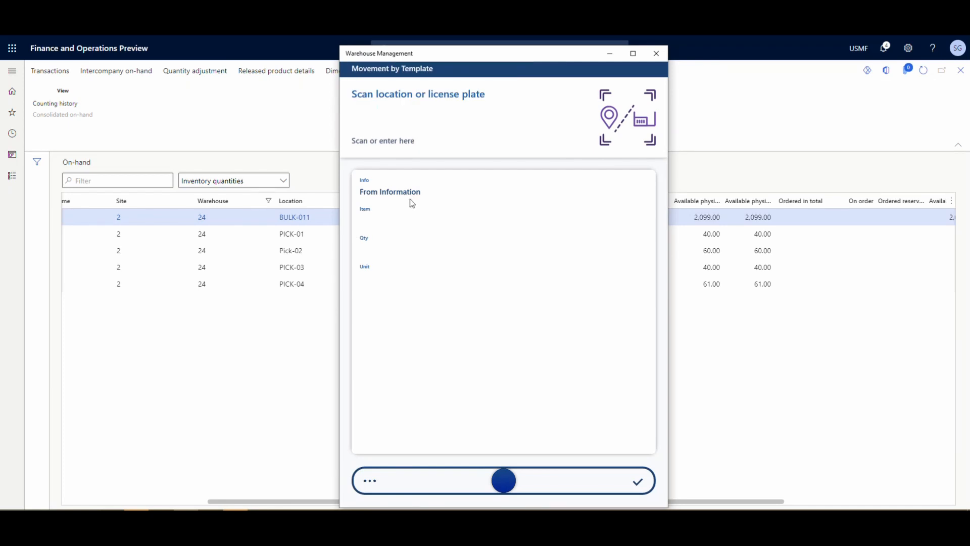
- Refresh on-hand quantities to show PICK-01 at 41 and PICK-04 at 60
left_click(655, 53)
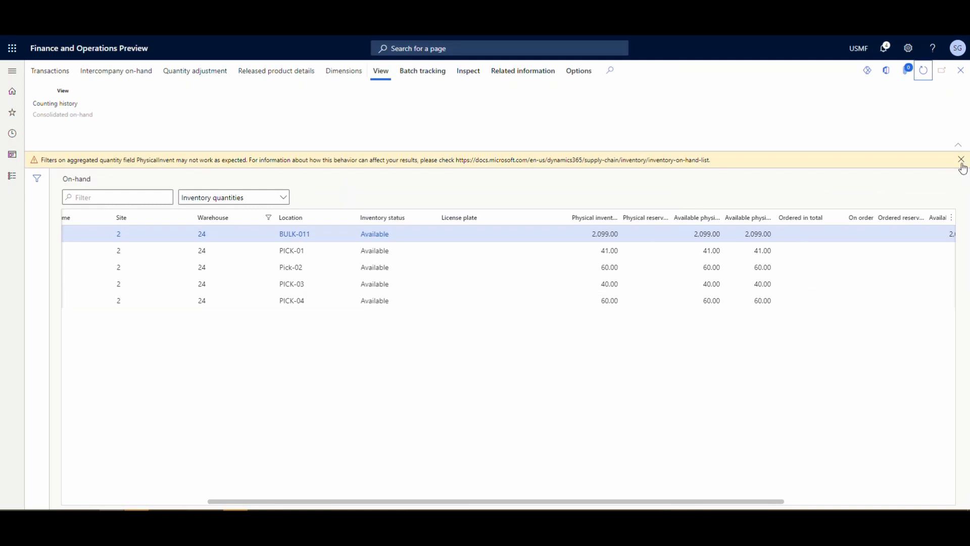
left_click(961, 160)
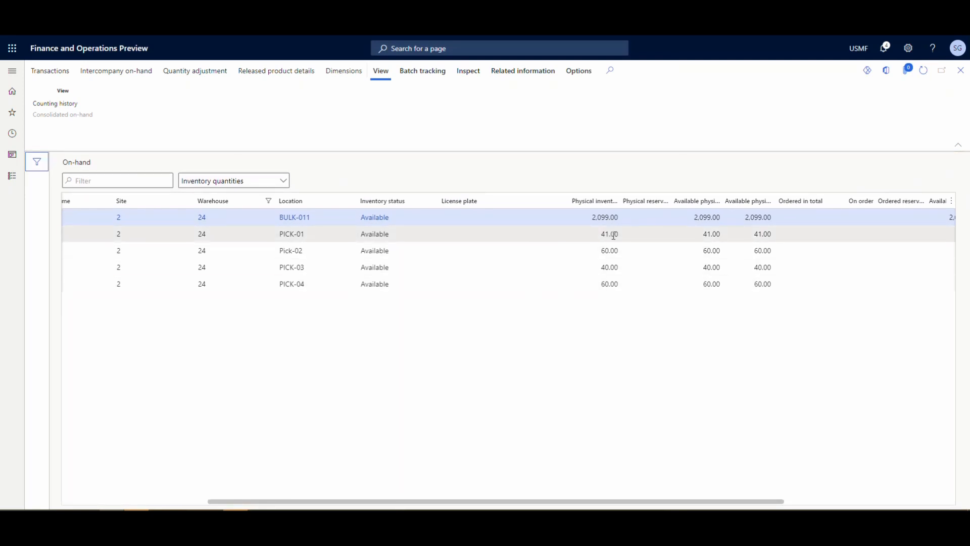